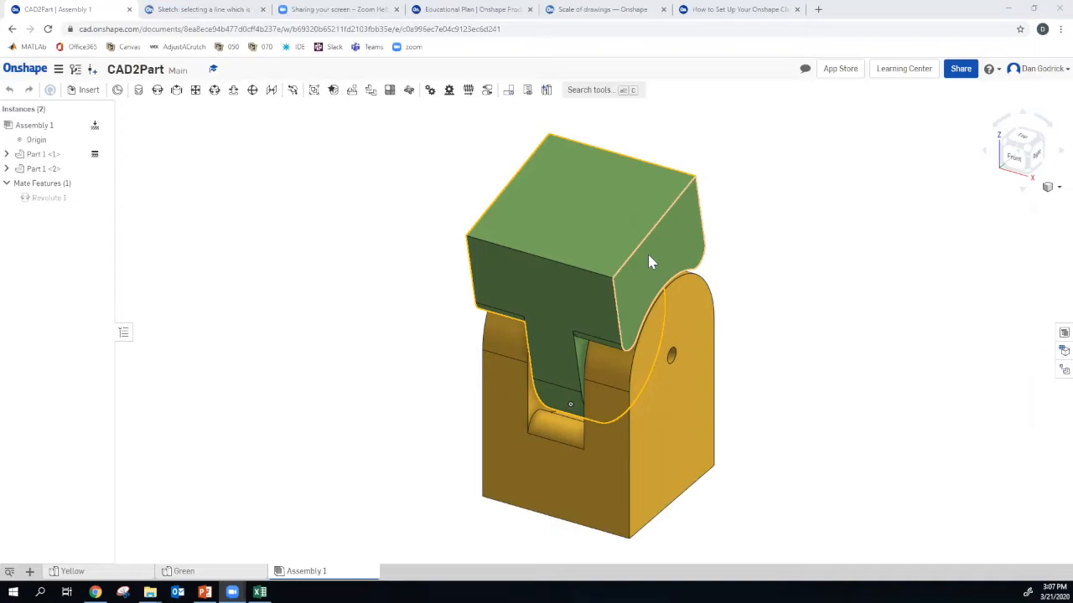
pyautogui.moveTo(667, 268)
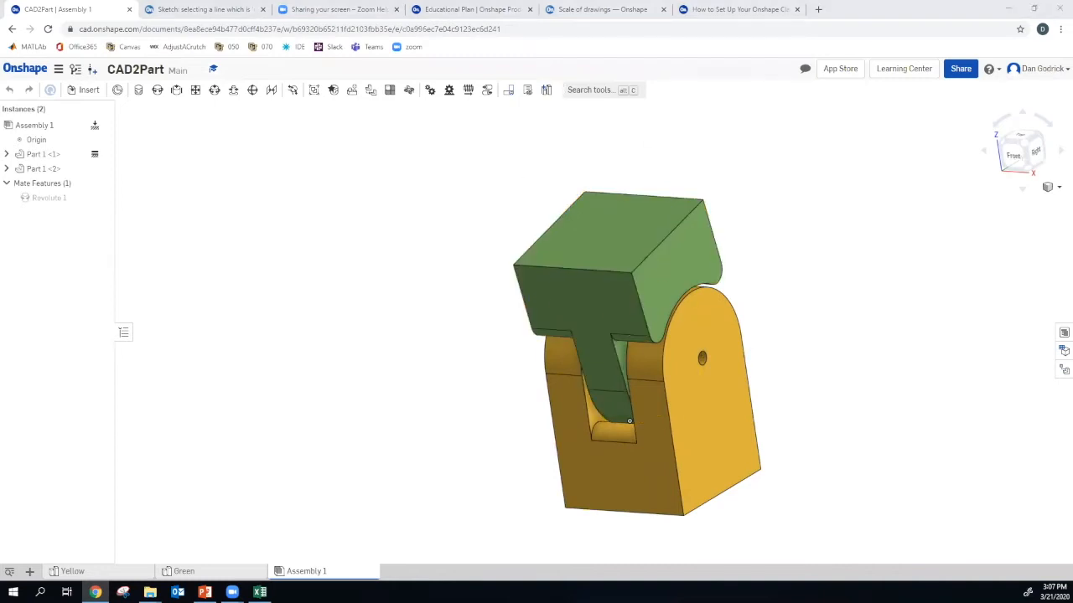
pyautogui.moveTo(824, 341)
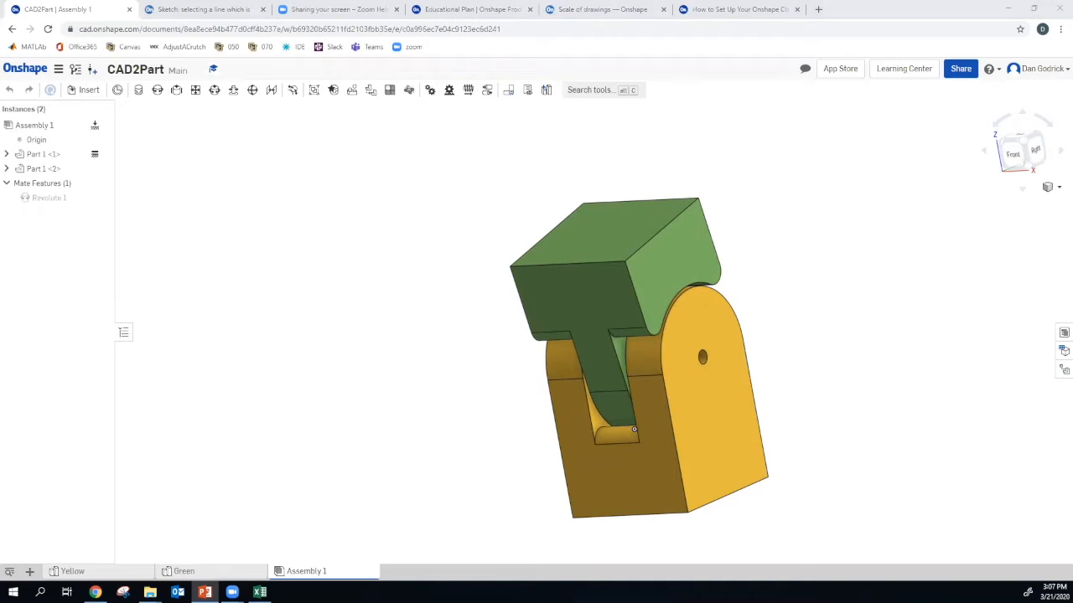
pyautogui.moveTo(466, 327)
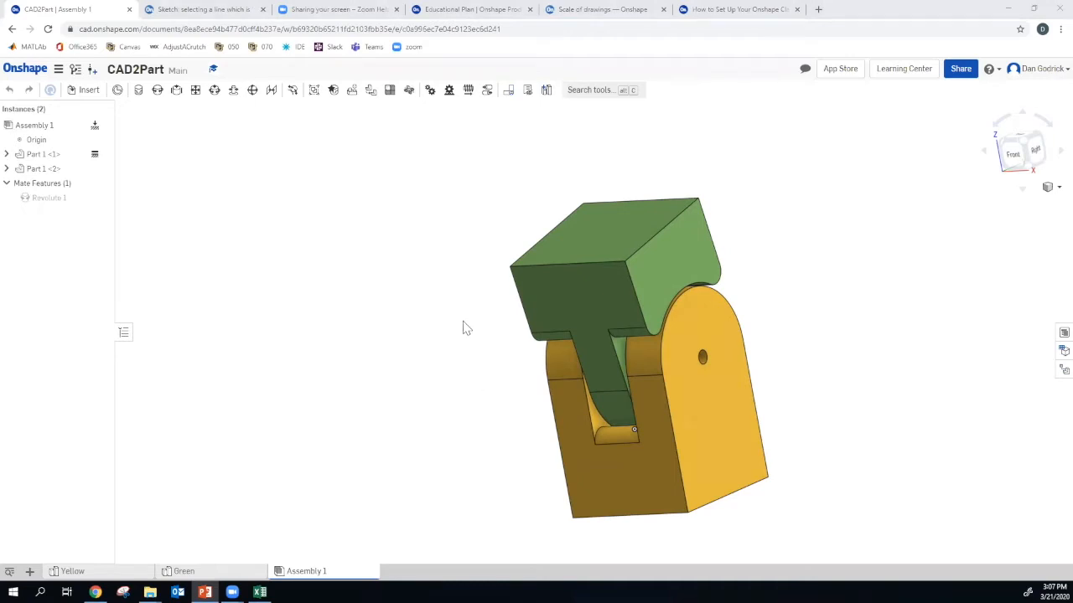
pyautogui.moveTo(30, 571)
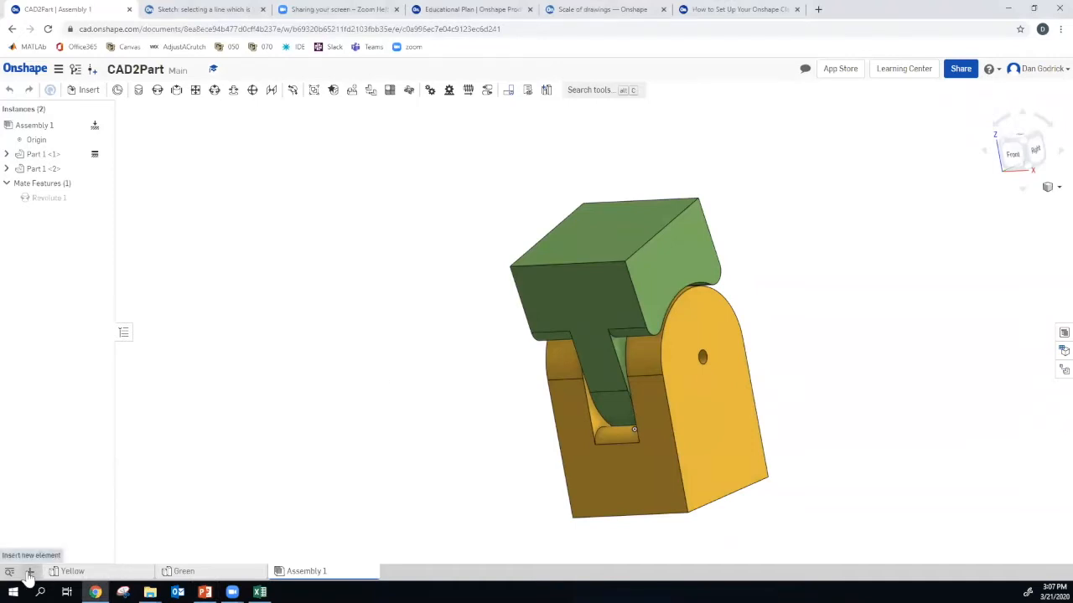
# Create a new drawing from the ANSI_A_INCH template with no views
pyautogui.click(30, 572)
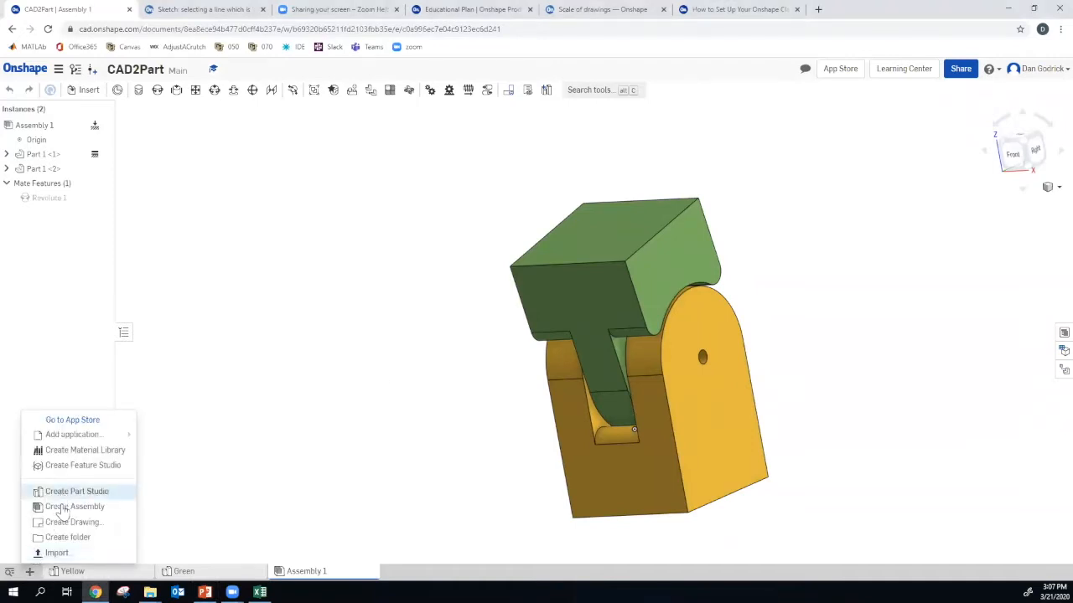
pyautogui.click(74, 522)
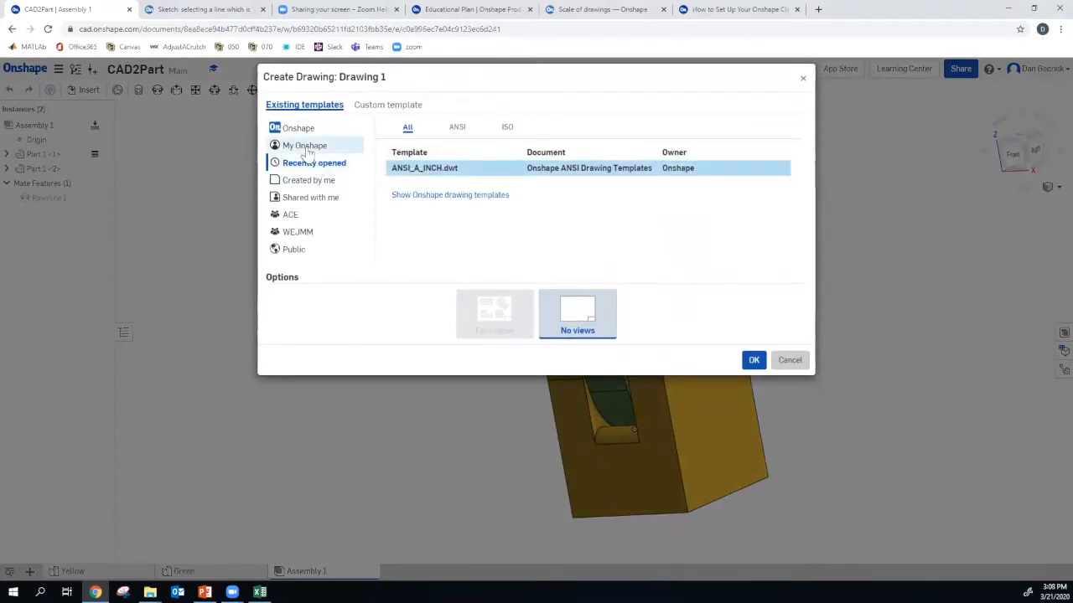
pyautogui.click(298, 127)
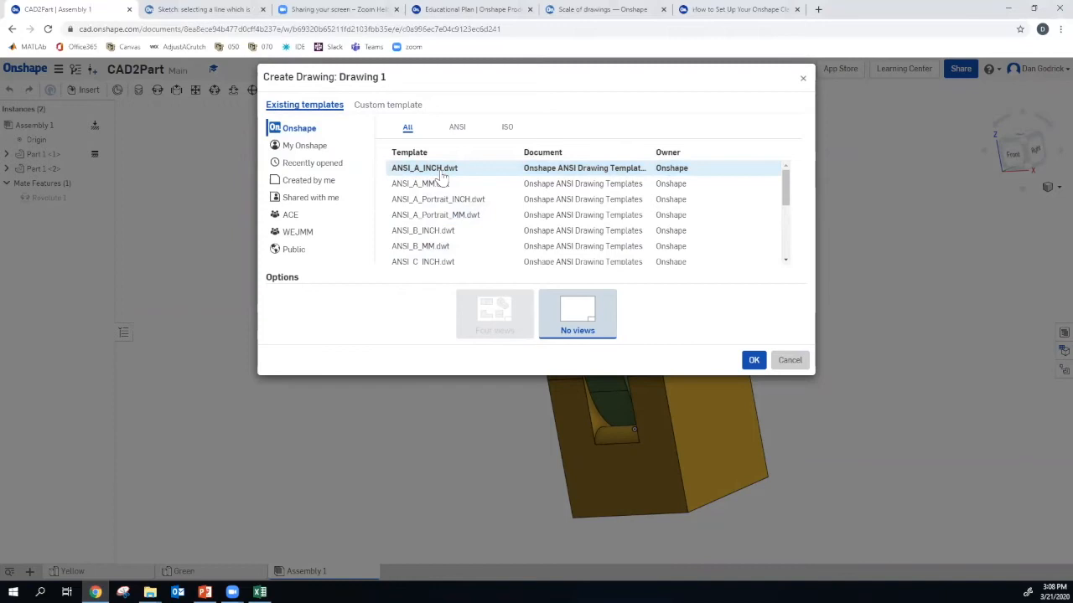
pyautogui.click(754, 359)
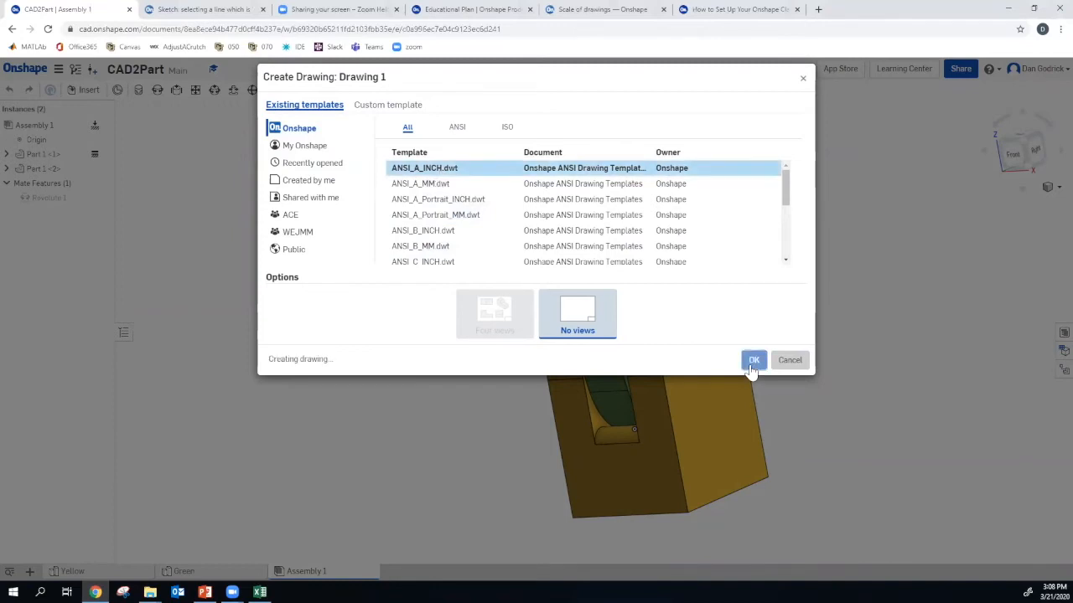
pyautogui.click(752, 359)
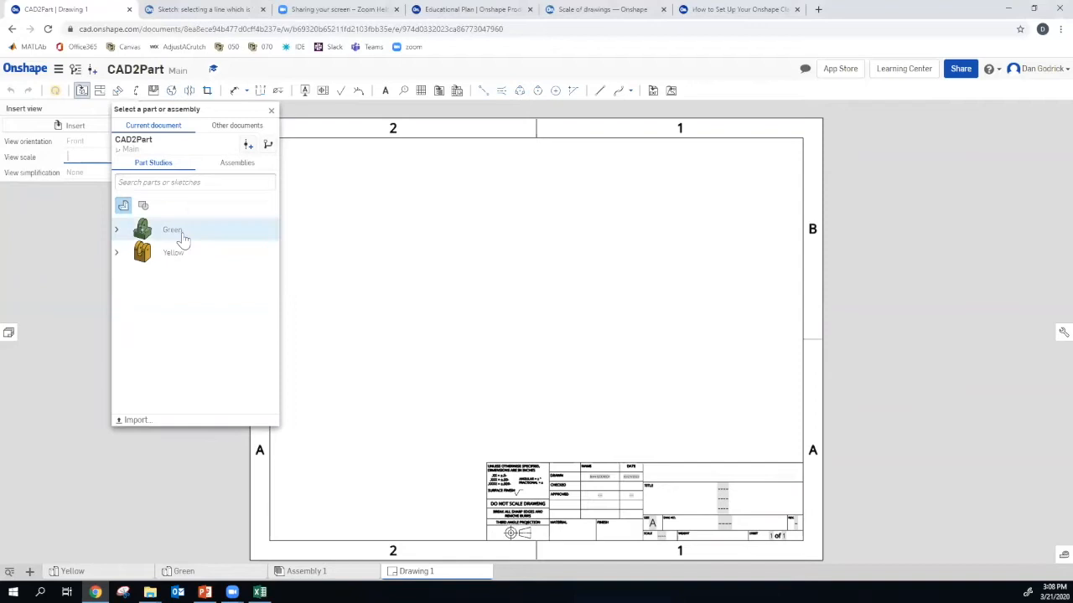
# Insert a 1:1 top view of the Green part and project its right view
pyautogui.click(171, 229)
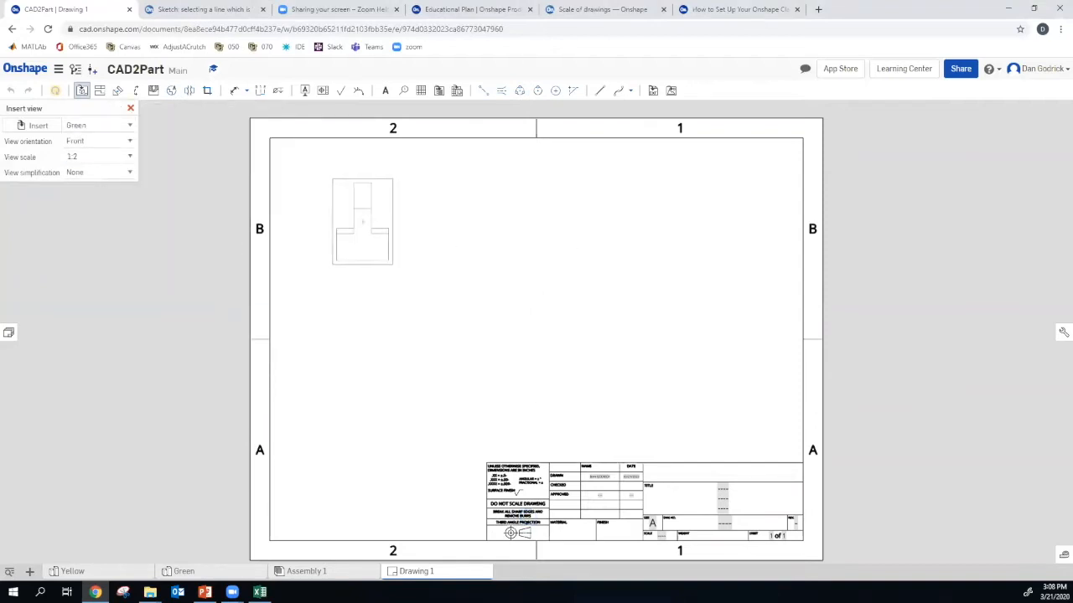
pyautogui.moveTo(362, 230)
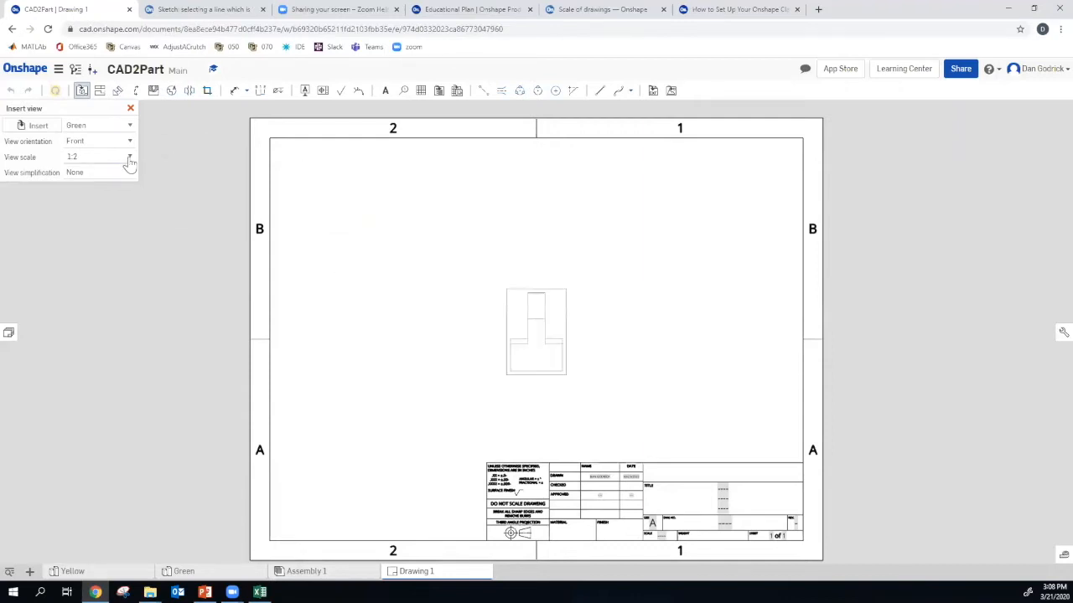
pyautogui.click(129, 158)
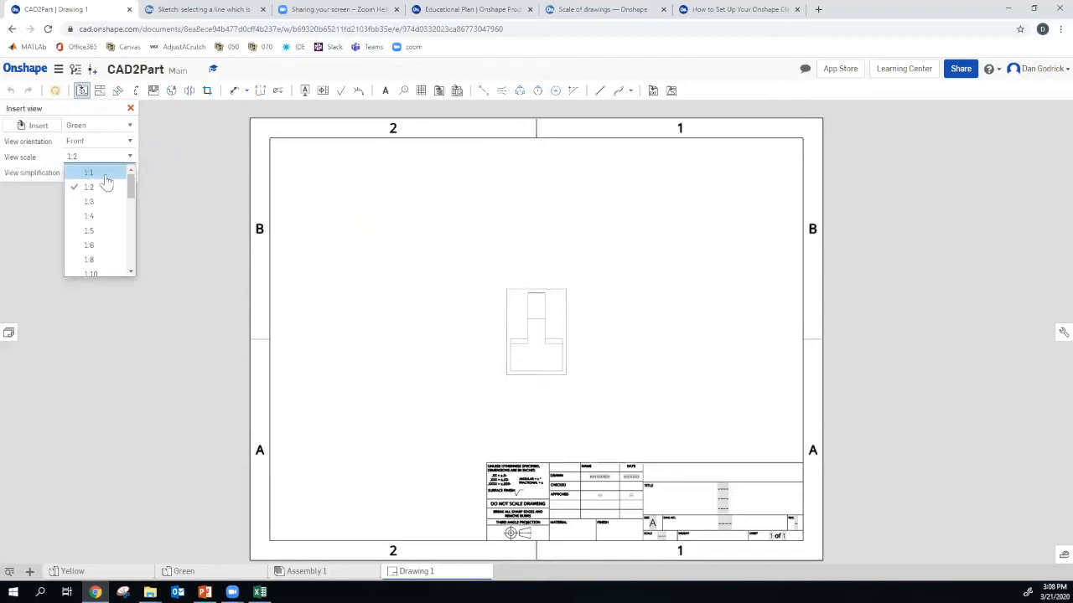
pyautogui.click(89, 171)
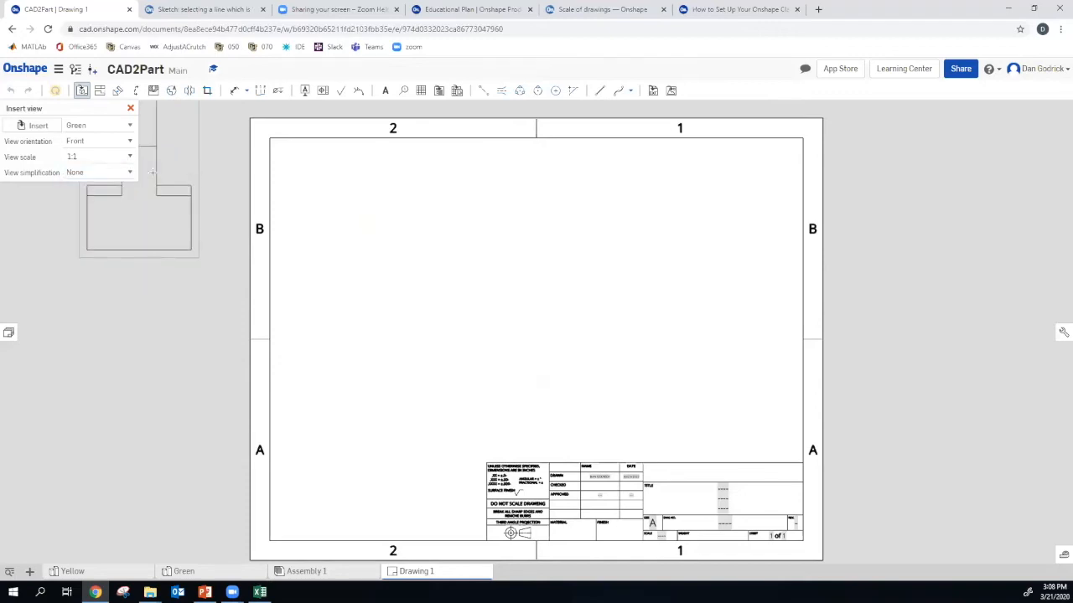
pyautogui.click(378, 243)
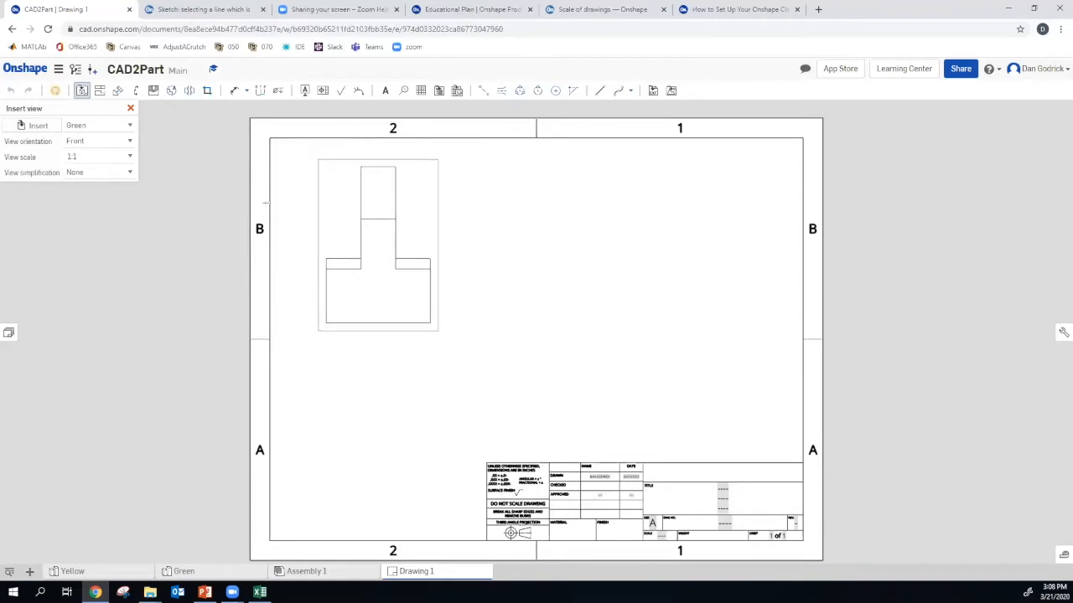
pyautogui.click(97, 141)
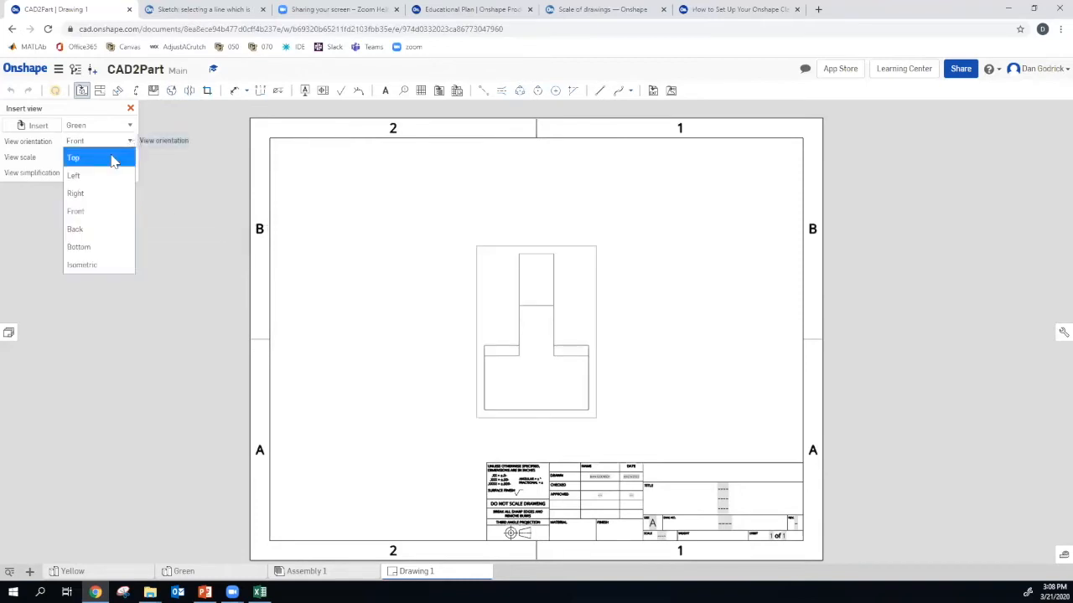
pyautogui.click(74, 157)
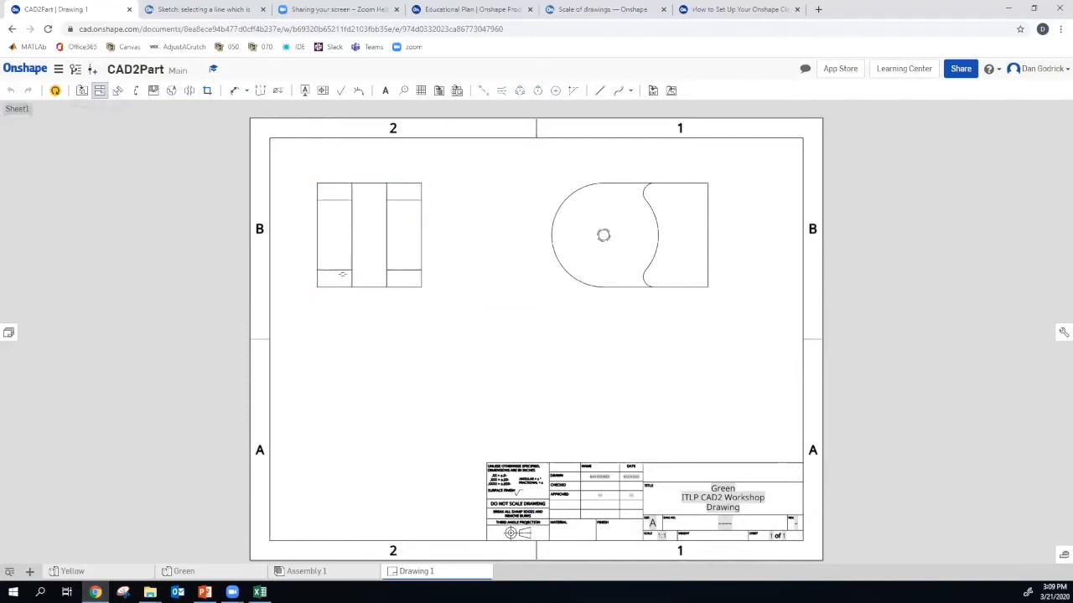
# Project a front view from the Green part's top view and place it below
pyautogui.click(369, 235)
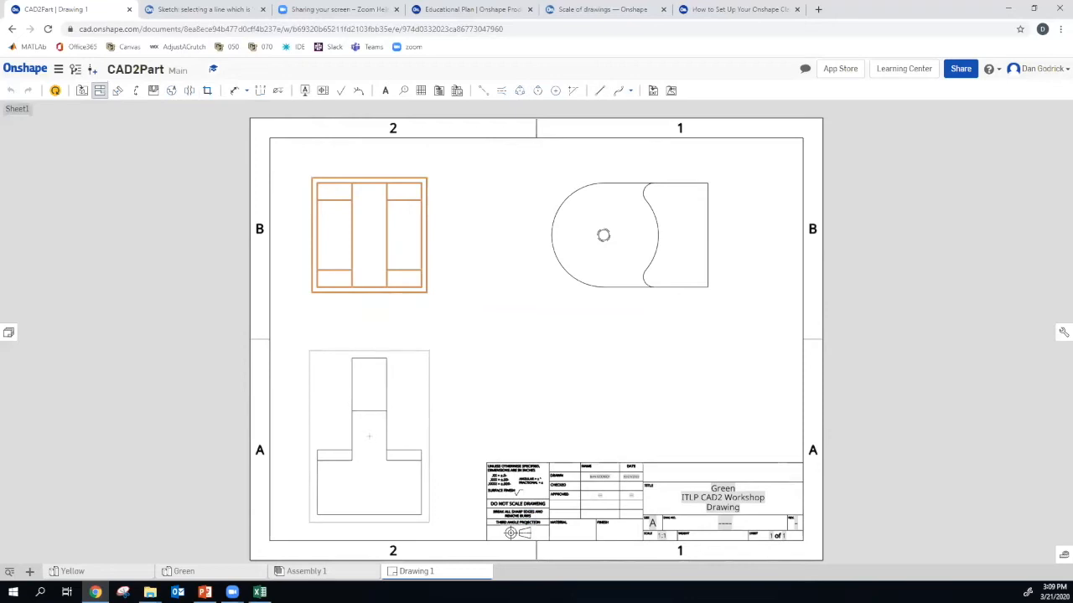
pyautogui.click(451, 377)
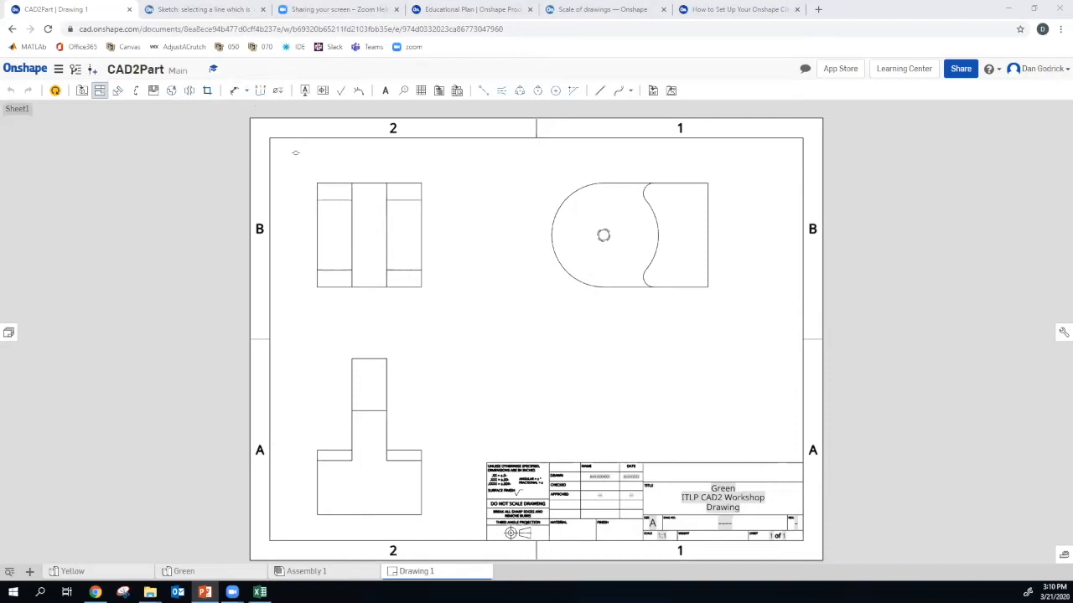
pyautogui.moveTo(236, 90)
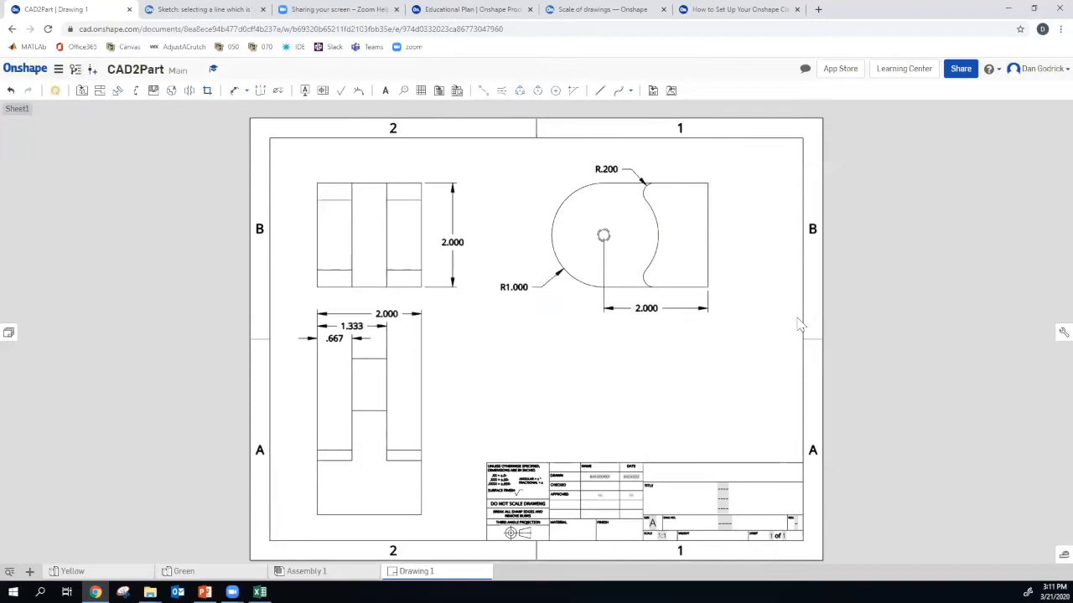
# Add linear, radial and Ø.201 hole dimensions to the Green part's three views
pyautogui.click(720, 510)
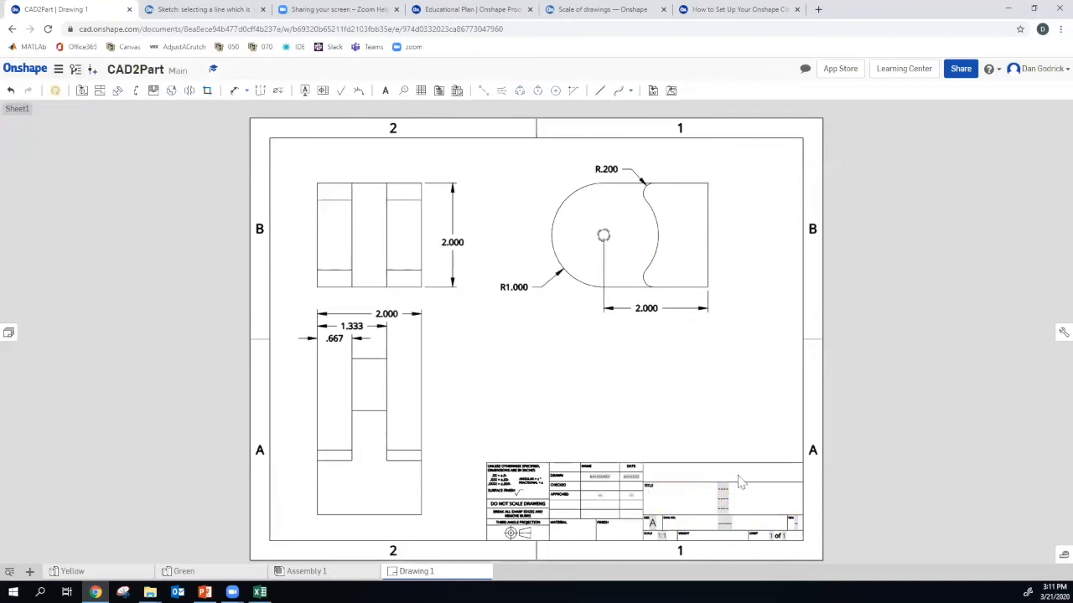
pyautogui.click(646, 308)
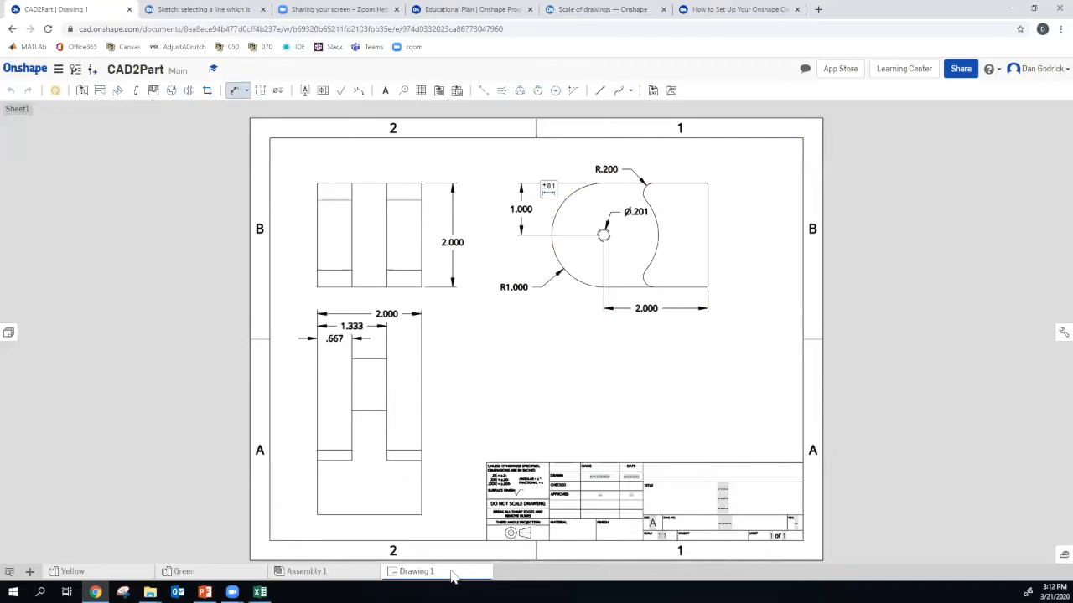
# Set drawing properties: name Green Part, part number 123-456-789, revision 1.2, and save
pyautogui.rightClick(415, 570)
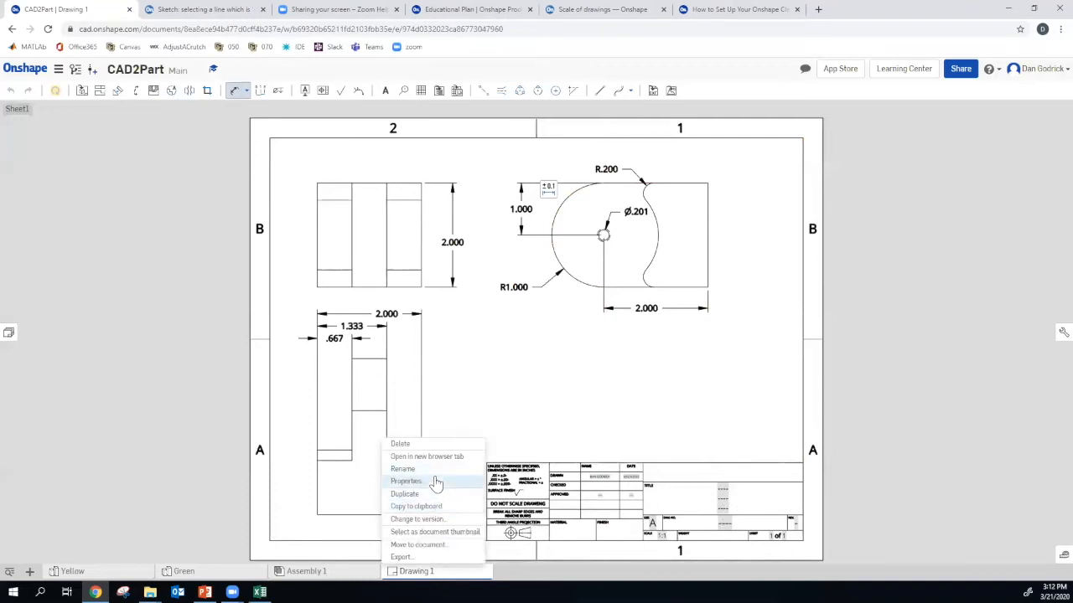
pyautogui.click(406, 481)
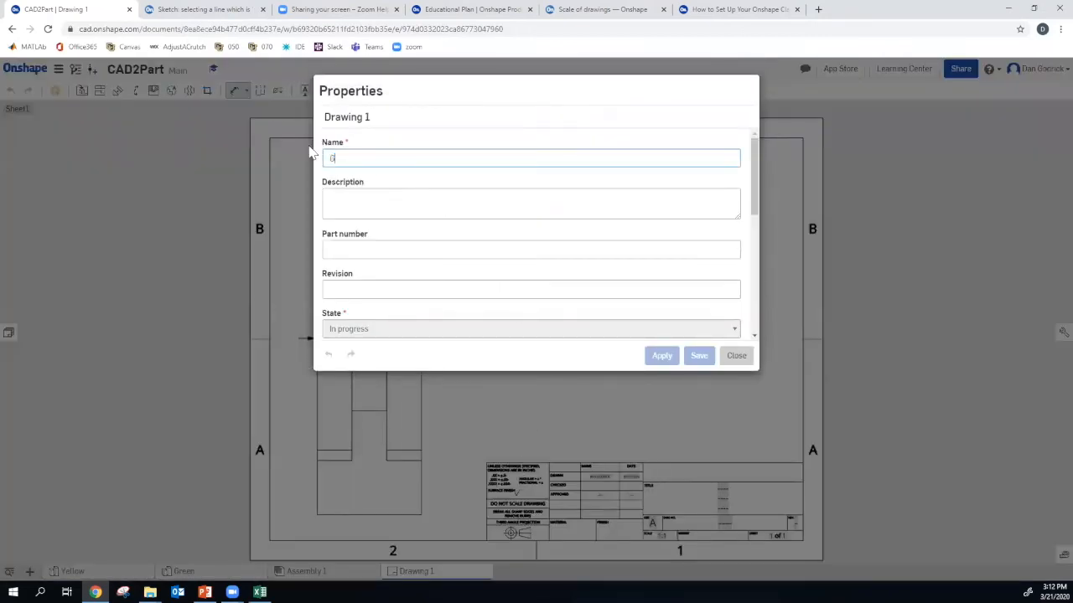
pyautogui.write('Green Part')
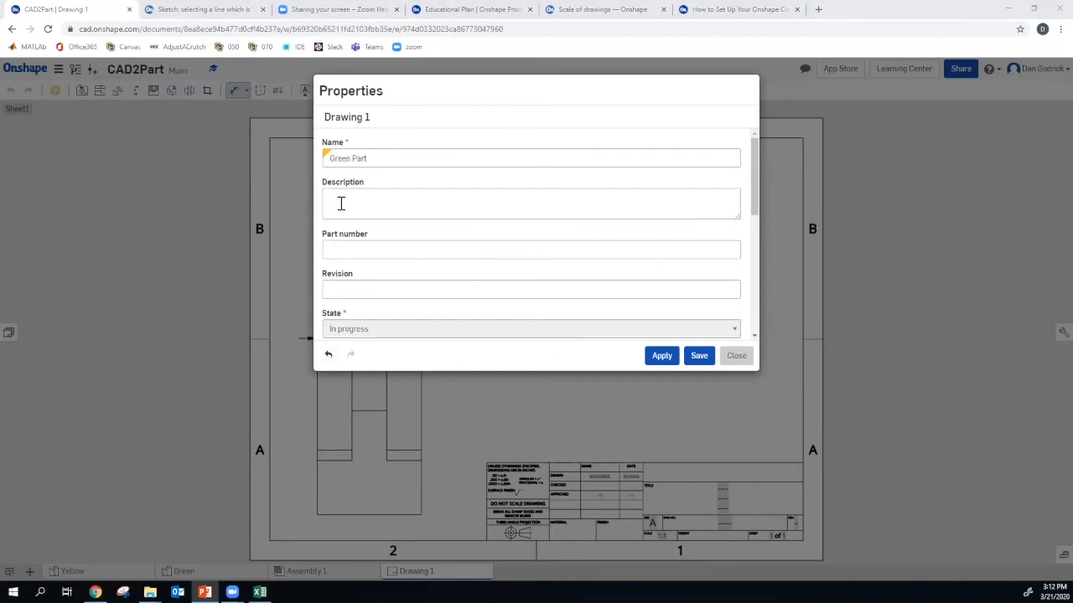
pyautogui.write('Multiple Views of B')
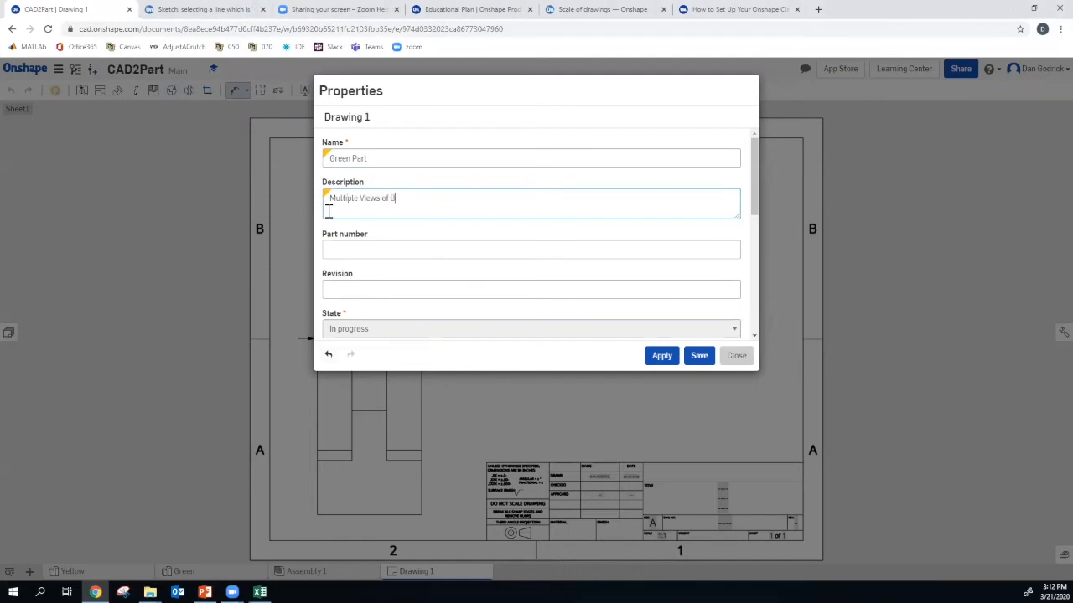
pyautogui.write('reen Part')
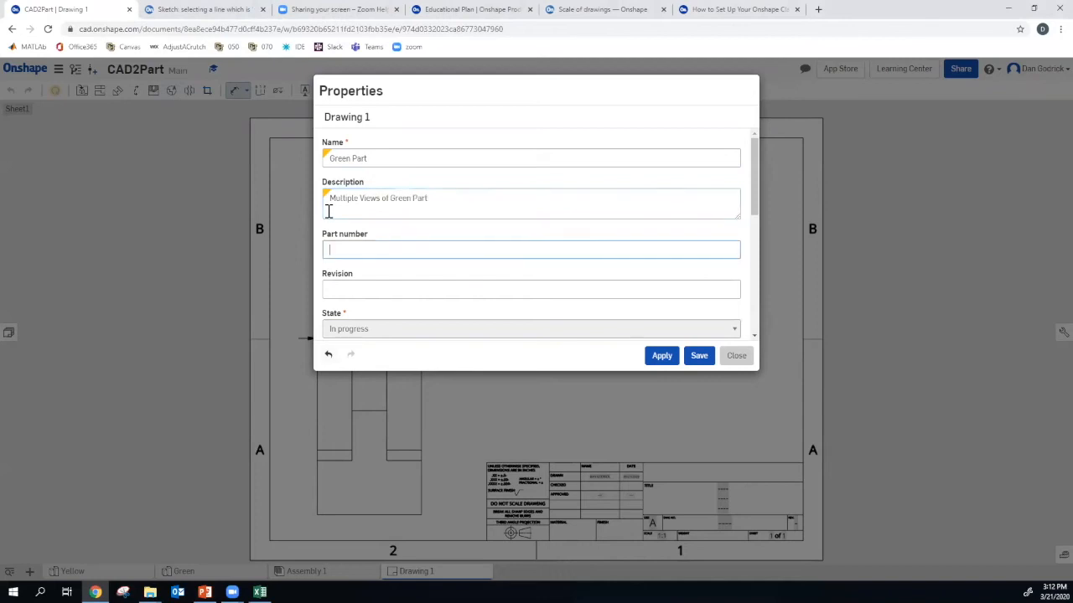
pyautogui.write('123 1')
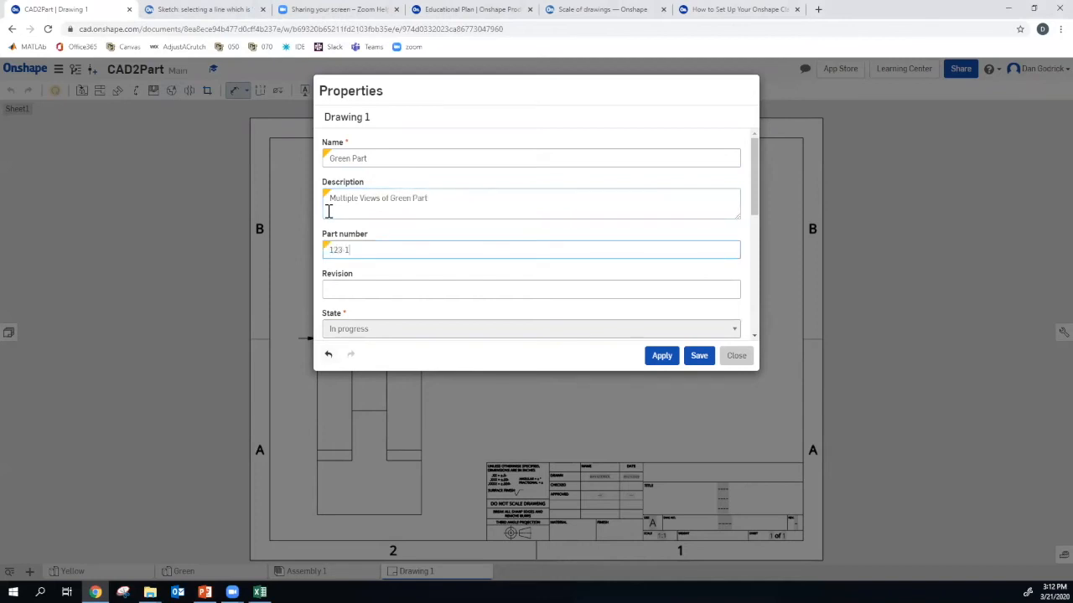
pyautogui.press('Backspace')
pyautogui.write('456-7')
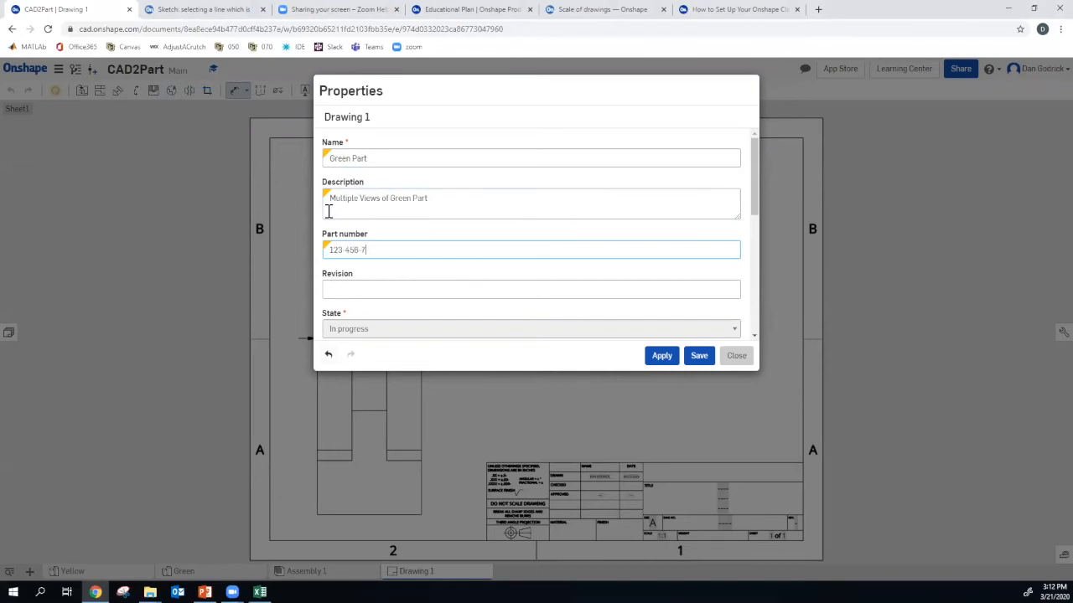
pyautogui.write('89')
pyautogui.click(531, 290)
pyautogui.write('1')
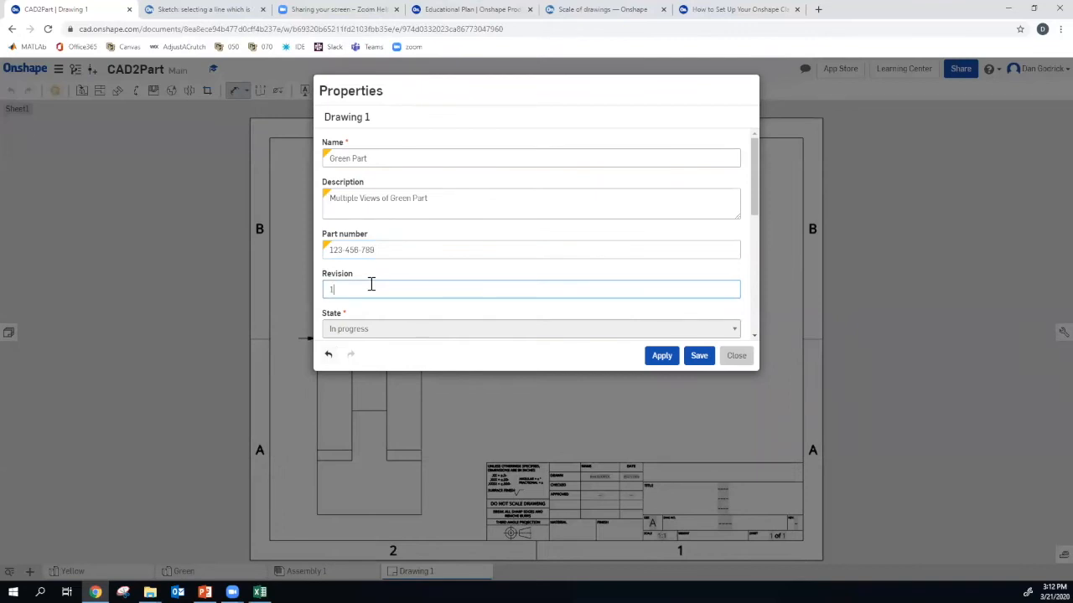
pyautogui.write('.2')
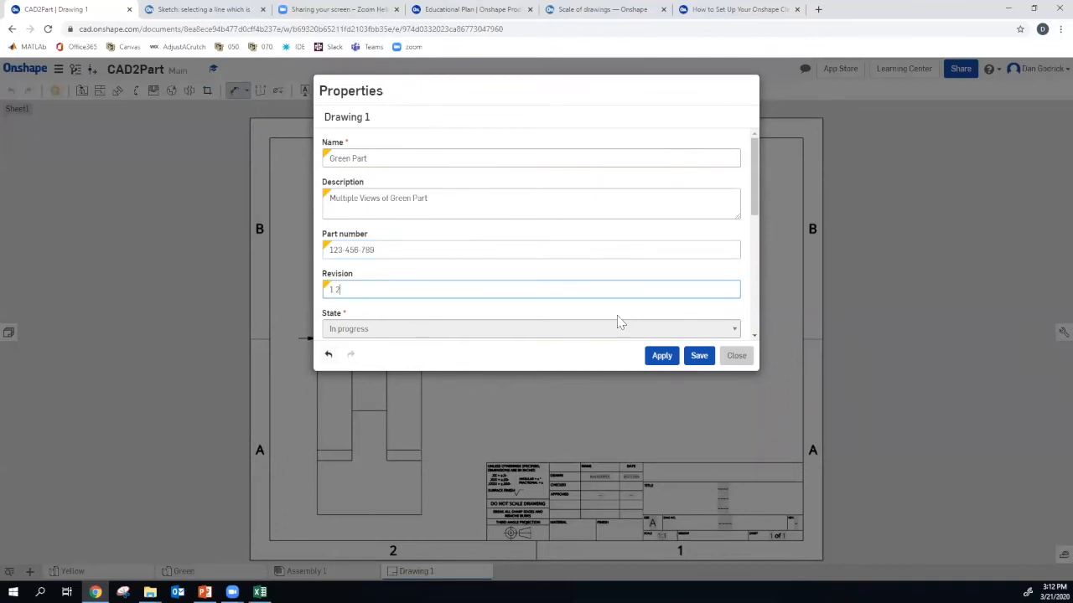
pyautogui.click(699, 356)
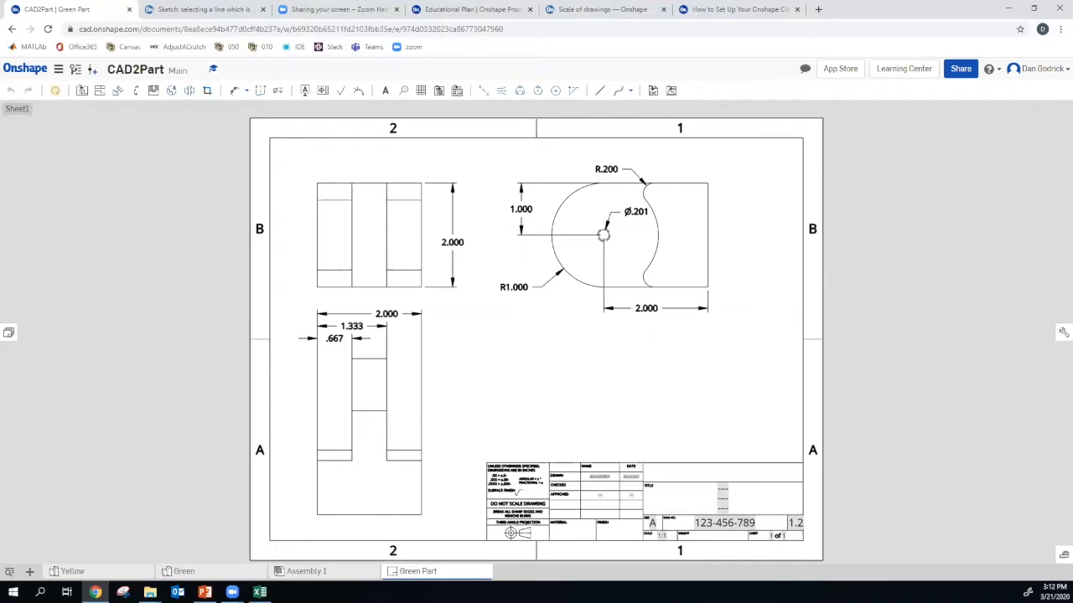
pyautogui.moveTo(117, 536)
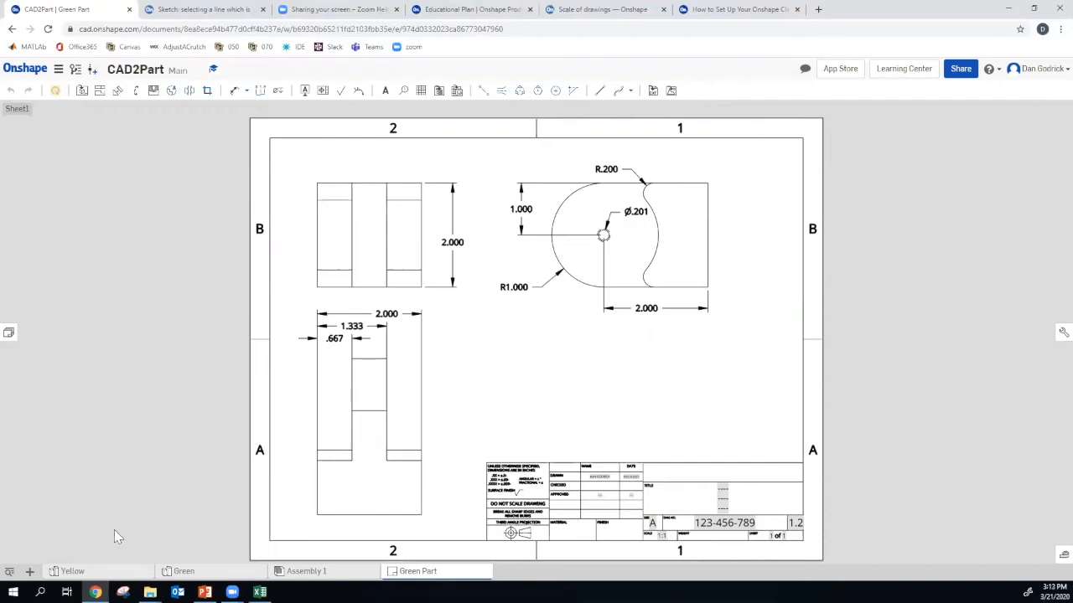
# Set Green part titles to Green Part, ITLP Engineering -dg and CAD 2 Workshop
pyautogui.click(183, 570)
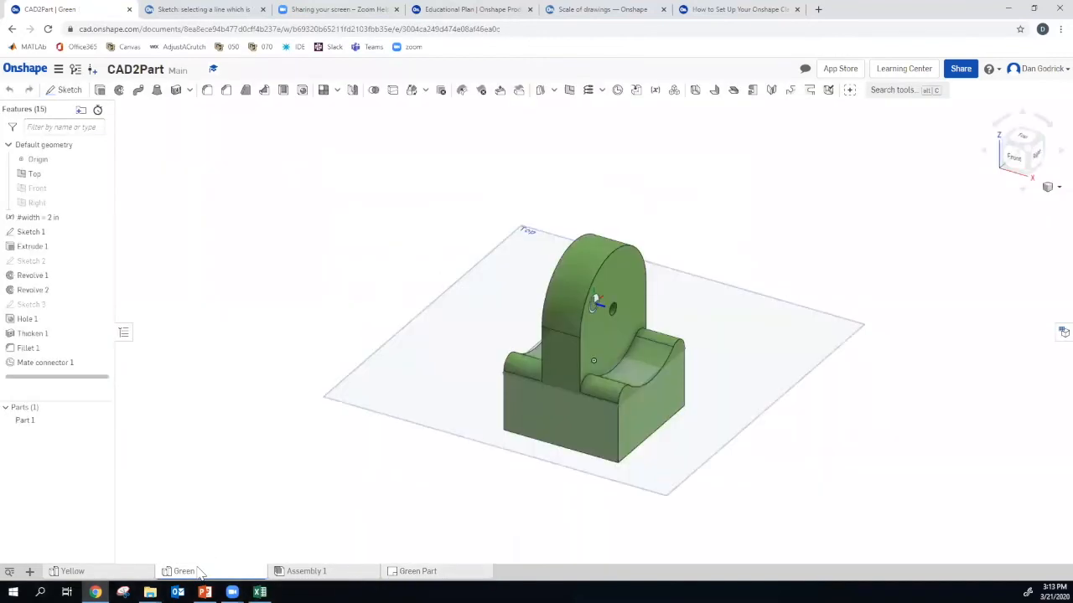
pyautogui.rightClick(183, 570)
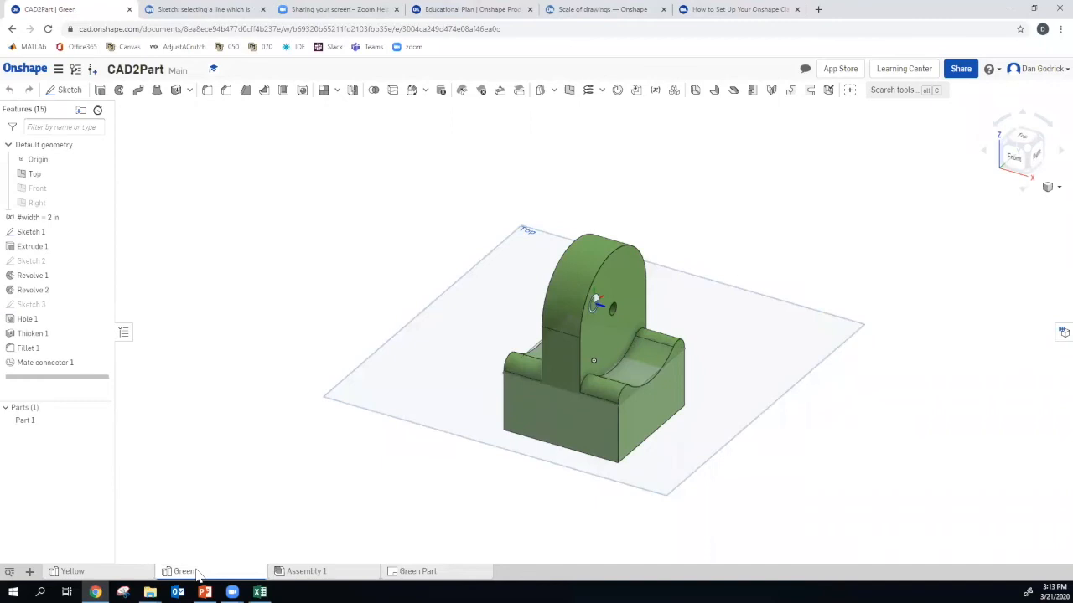
pyautogui.rightClick(183, 570)
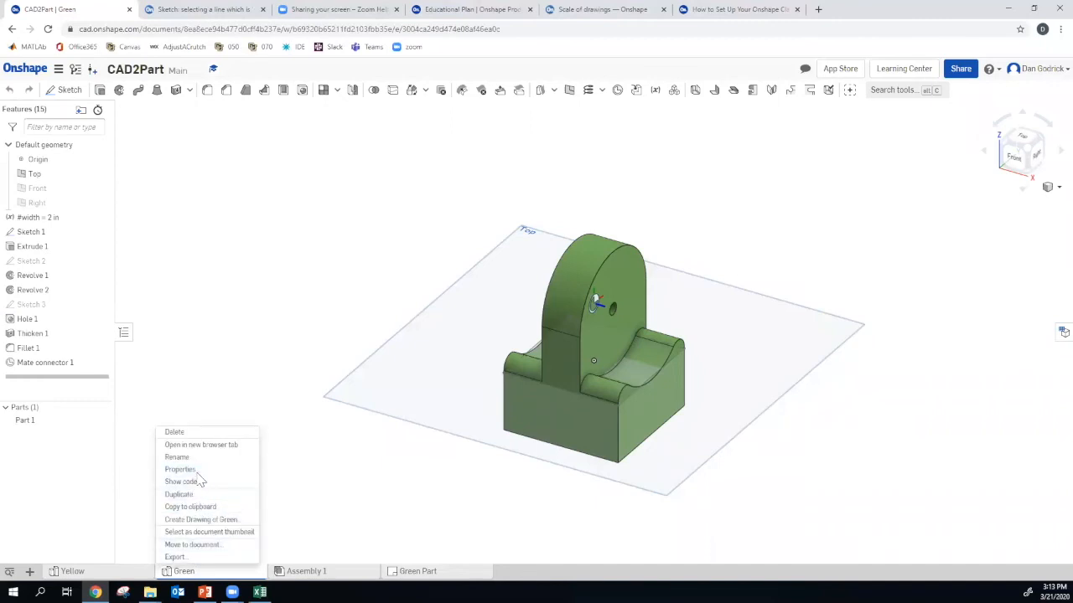
pyautogui.click(181, 469)
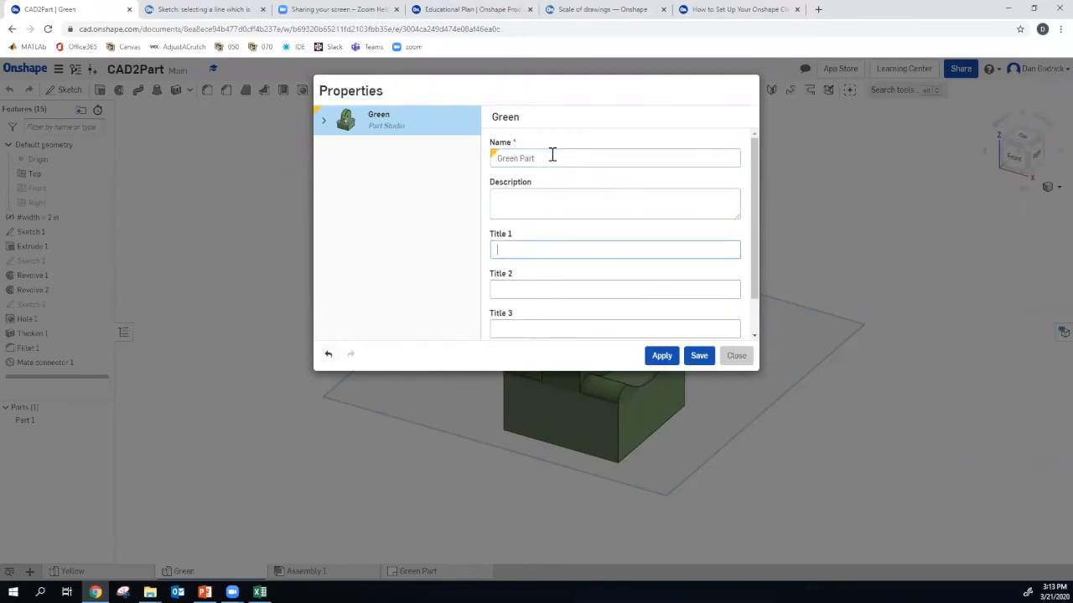
pyautogui.write('Green Part')
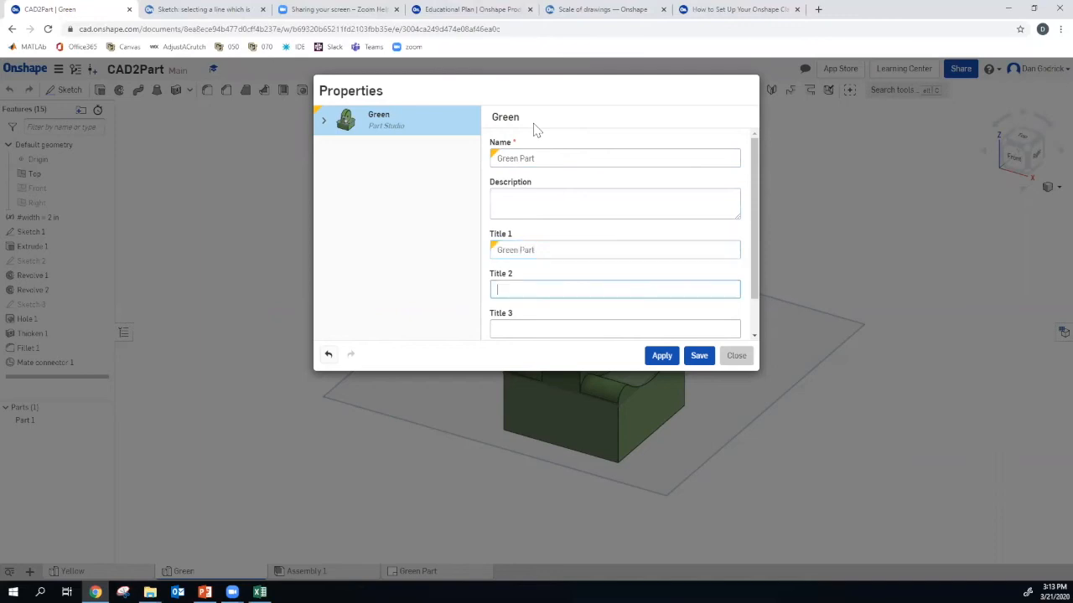
pyautogui.write('Hi')
pyautogui.click(615, 329)
pyautogui.write('CAD')
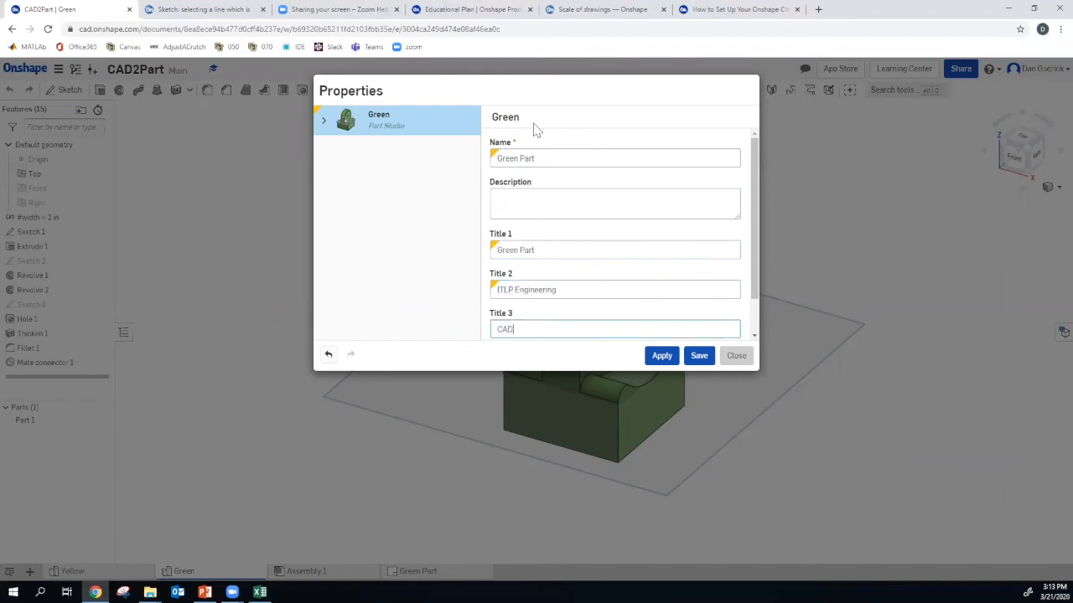
pyautogui.write('2 Worksh')
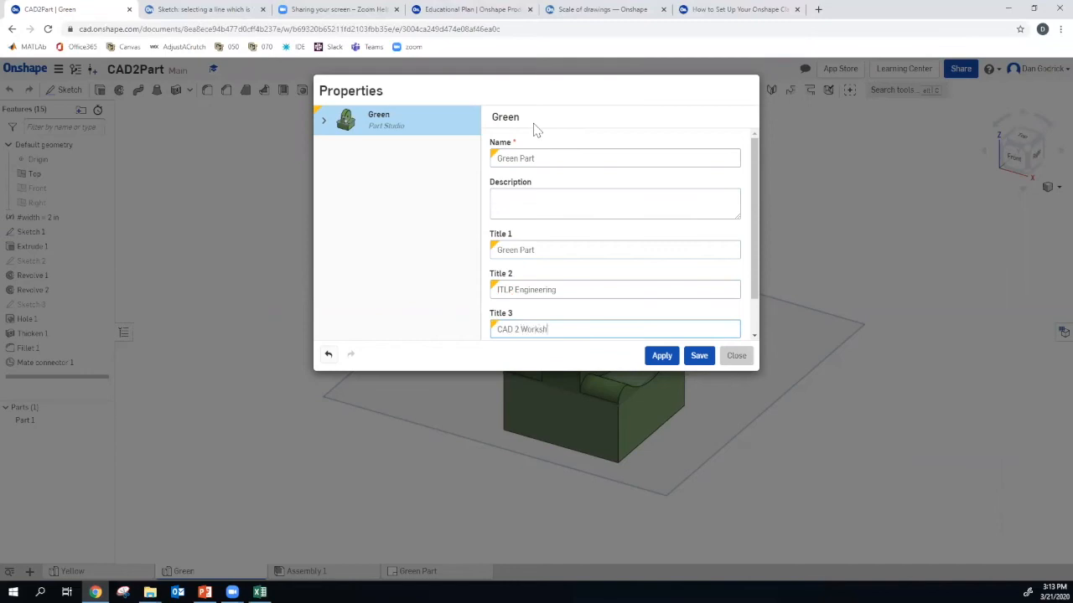
pyautogui.write('op')
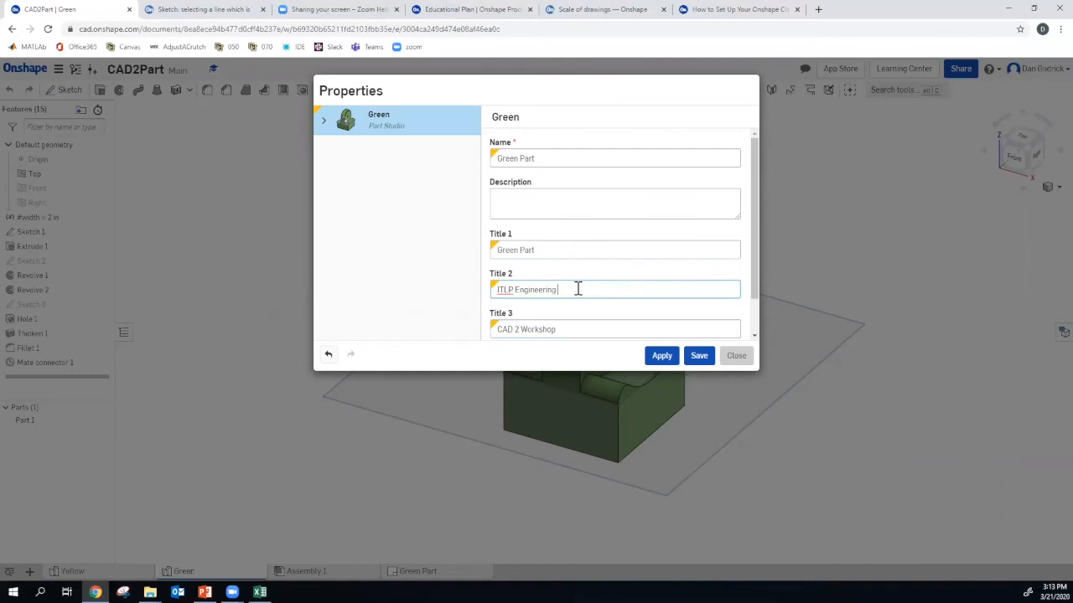
pyautogui.write('-dg')
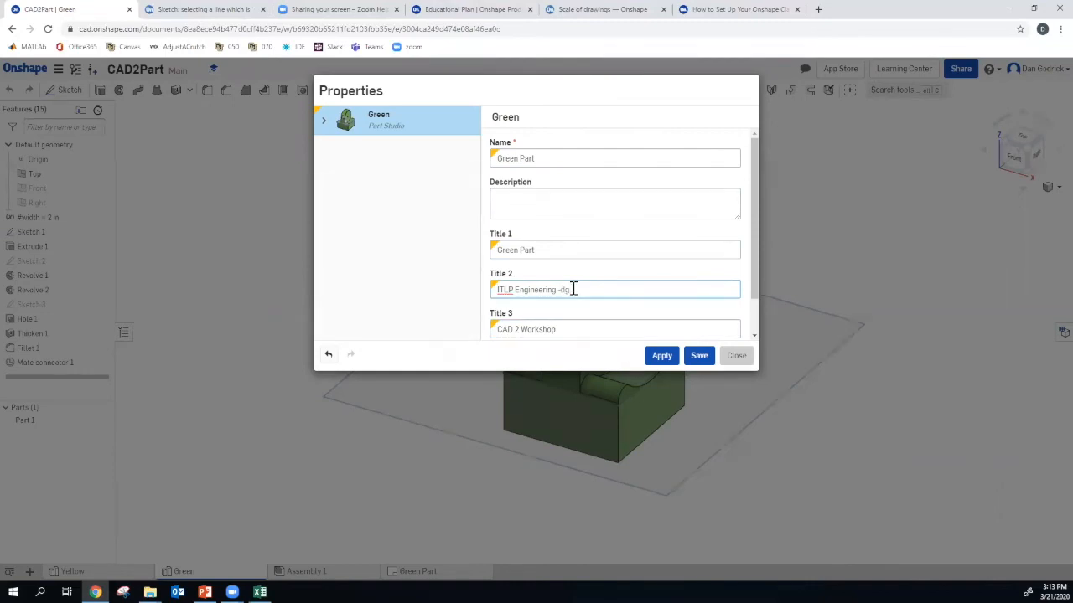
pyautogui.moveTo(677, 375)
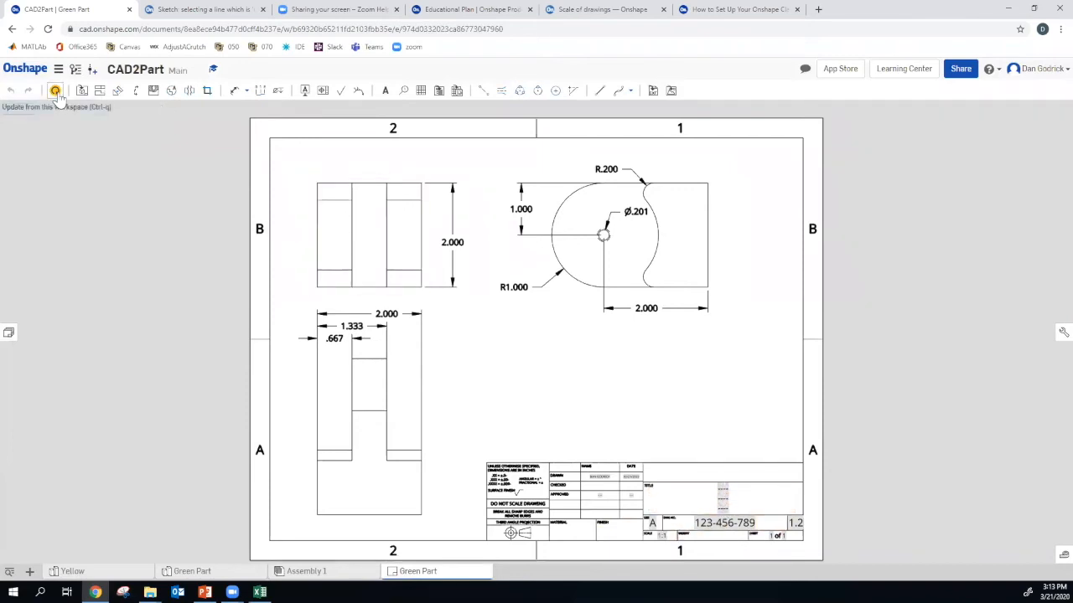
# Update the drawing from the part studio and rearrange the lower view's dimensions for the 3.000 height
pyautogui.click(53, 91)
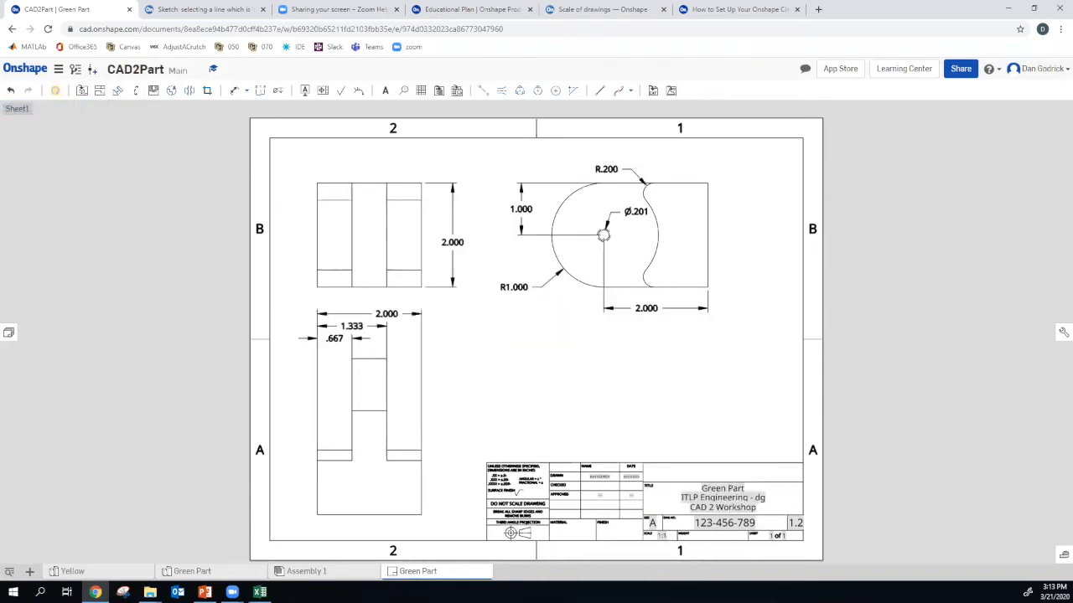
pyautogui.moveTo(859, 543)
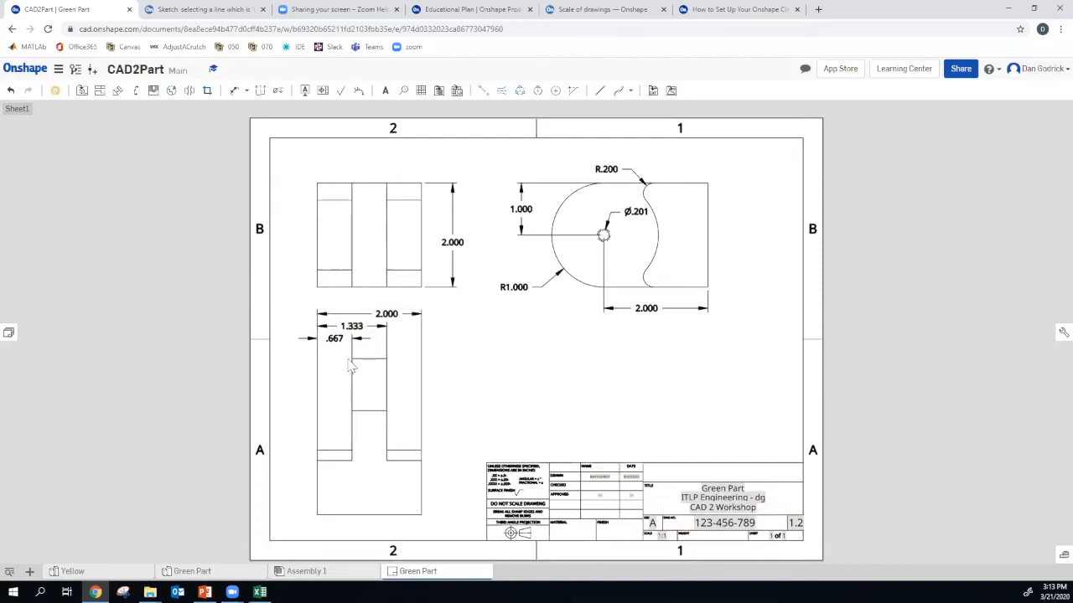
pyautogui.click(334, 366)
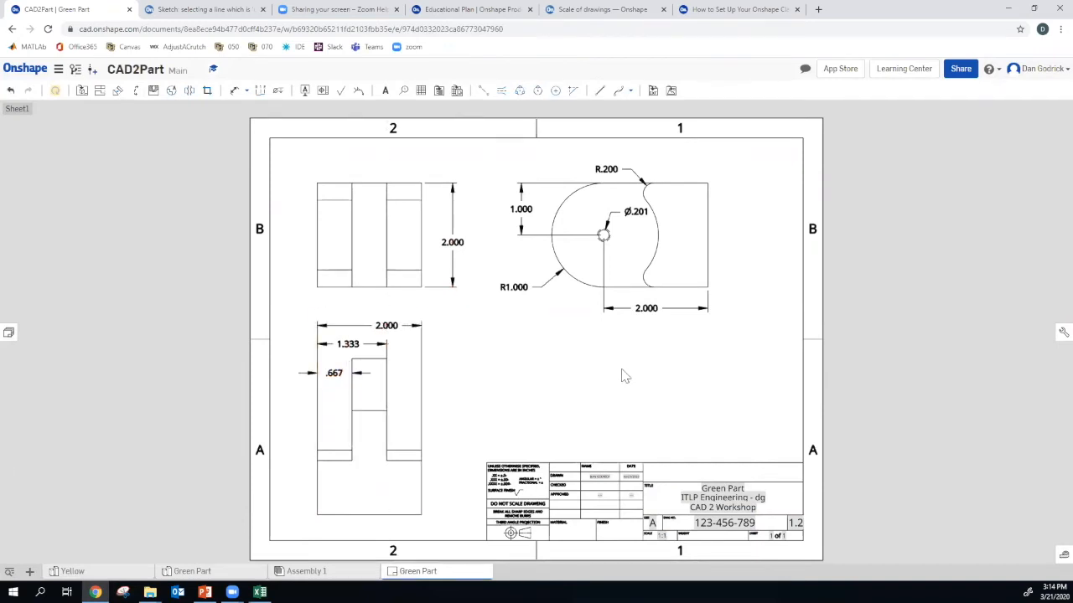
pyautogui.moveTo(674, 328)
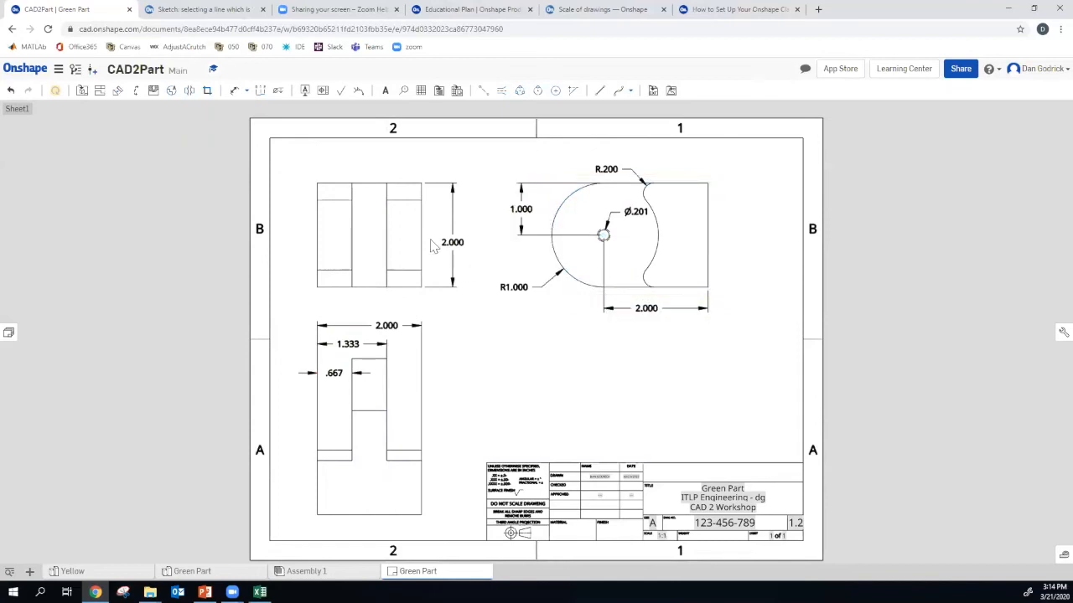
pyautogui.moveTo(423, 319)
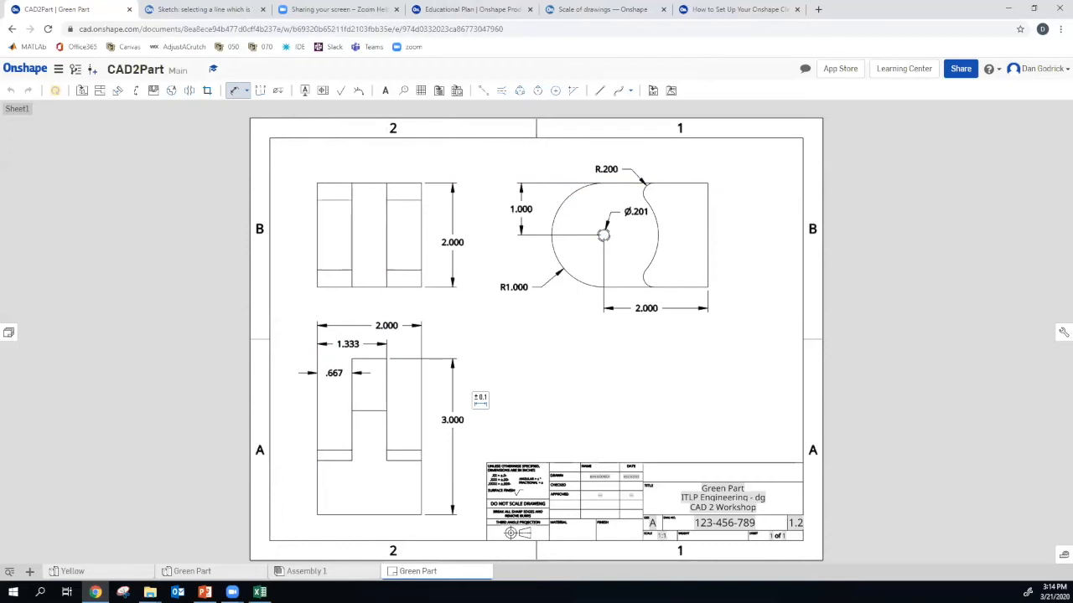
pyautogui.moveTo(171, 463)
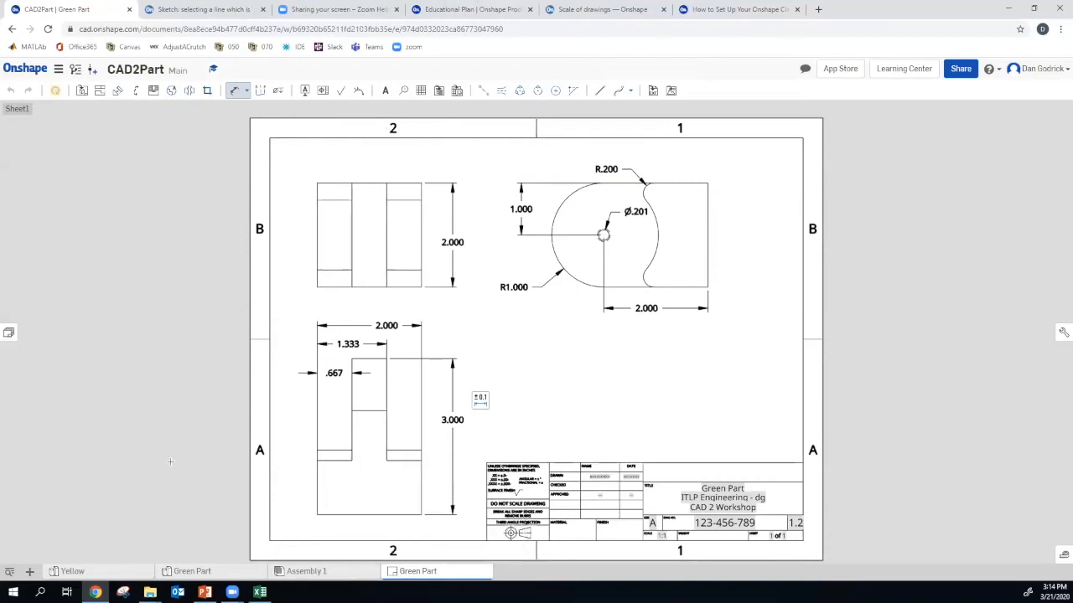
# Create a second drawing from the ANSI_A_INCH template with no views
pyautogui.click(30, 570)
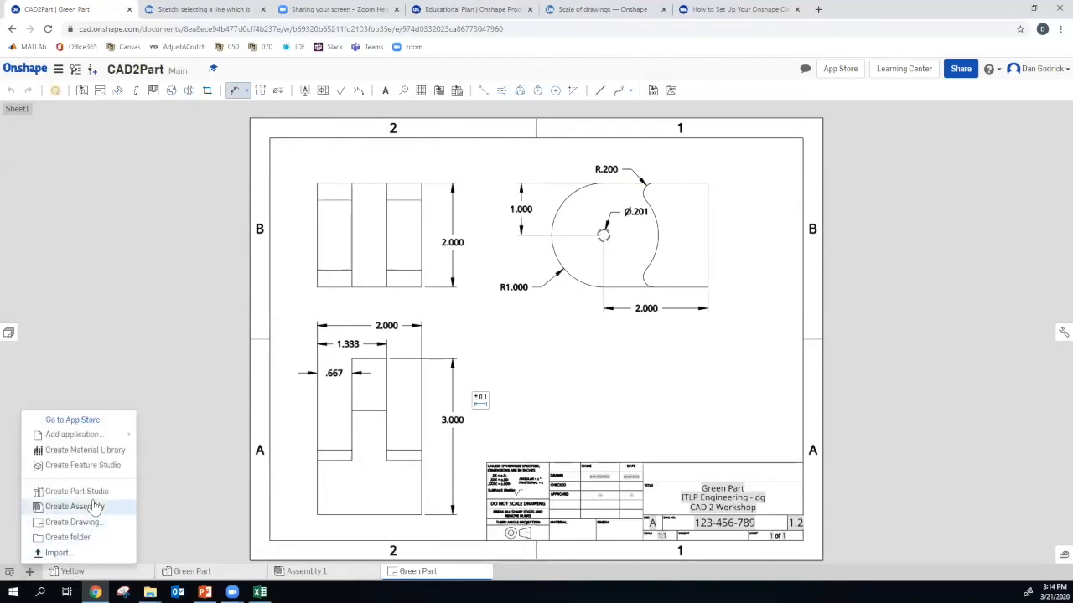
pyautogui.click(74, 523)
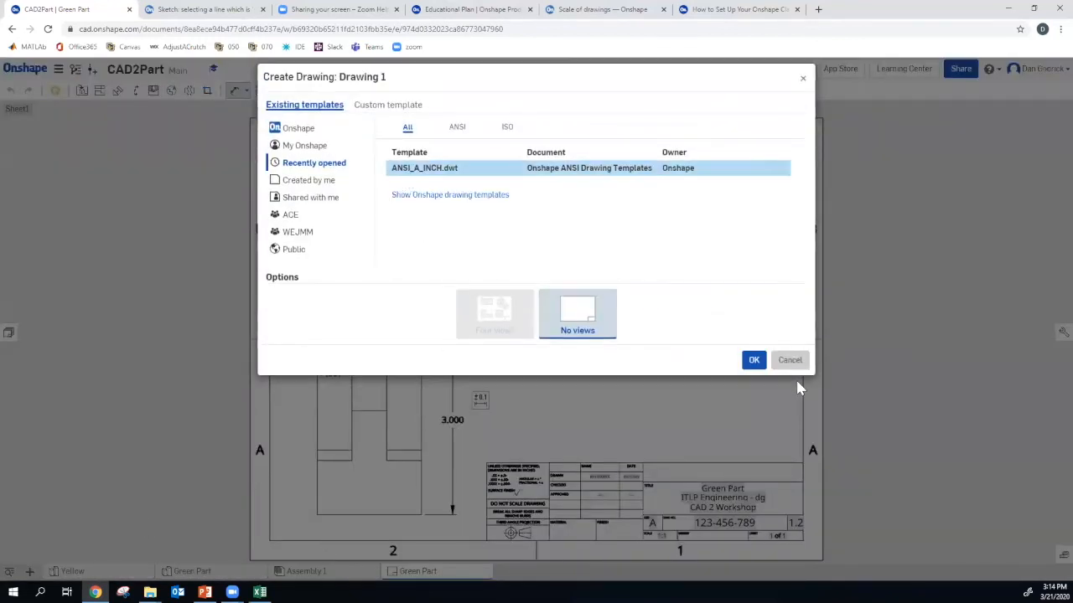
pyautogui.click(754, 359)
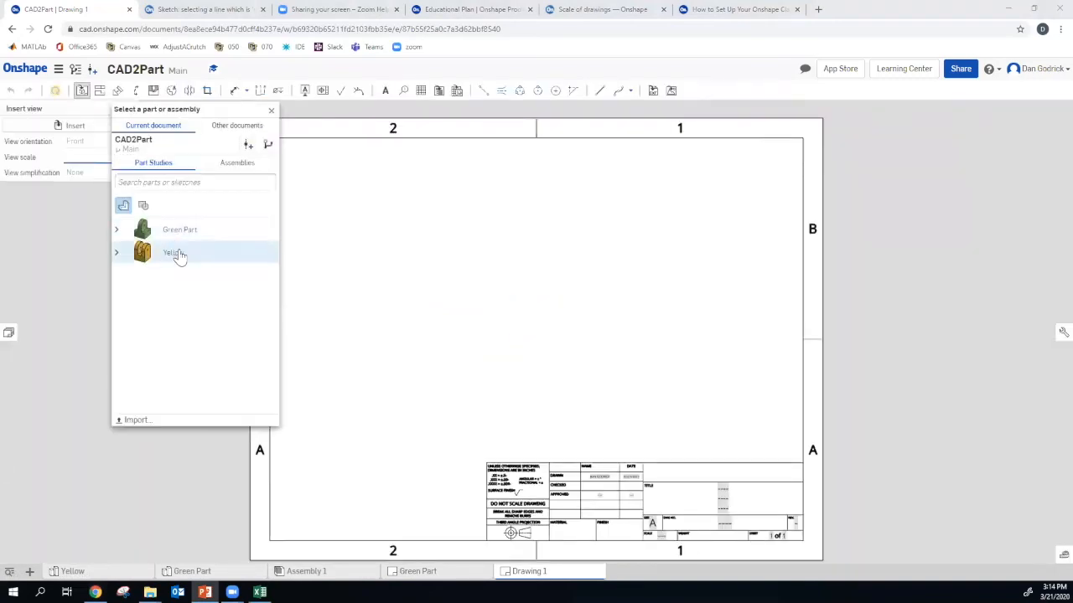
# Insert a top view of the Yellow part at 1:2 scale
pyautogui.click(175, 251)
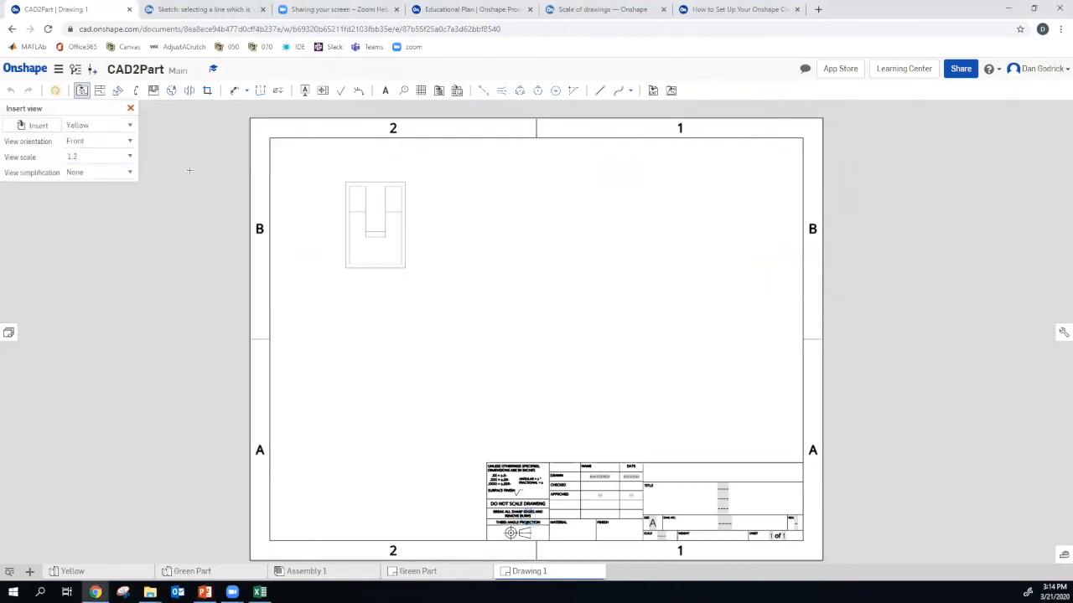
pyautogui.click(97, 158)
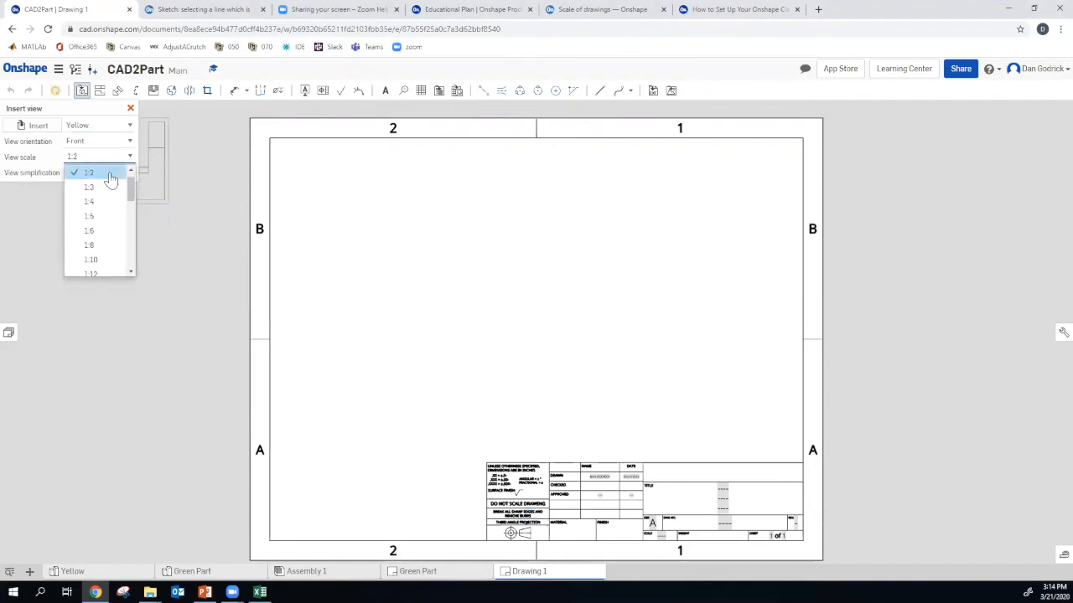
pyautogui.click(89, 171)
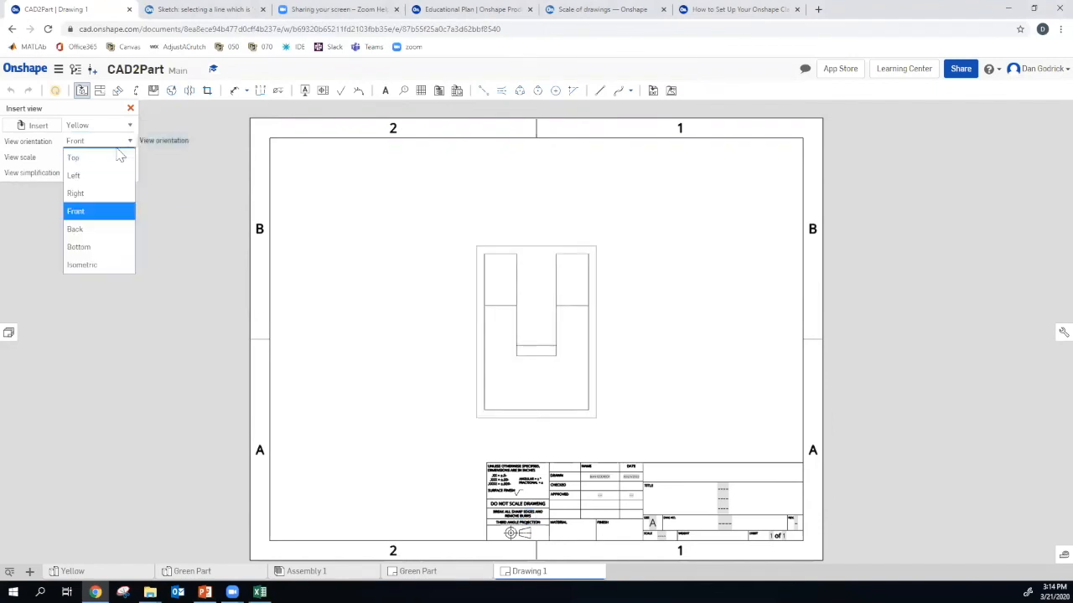
pyautogui.click(74, 157)
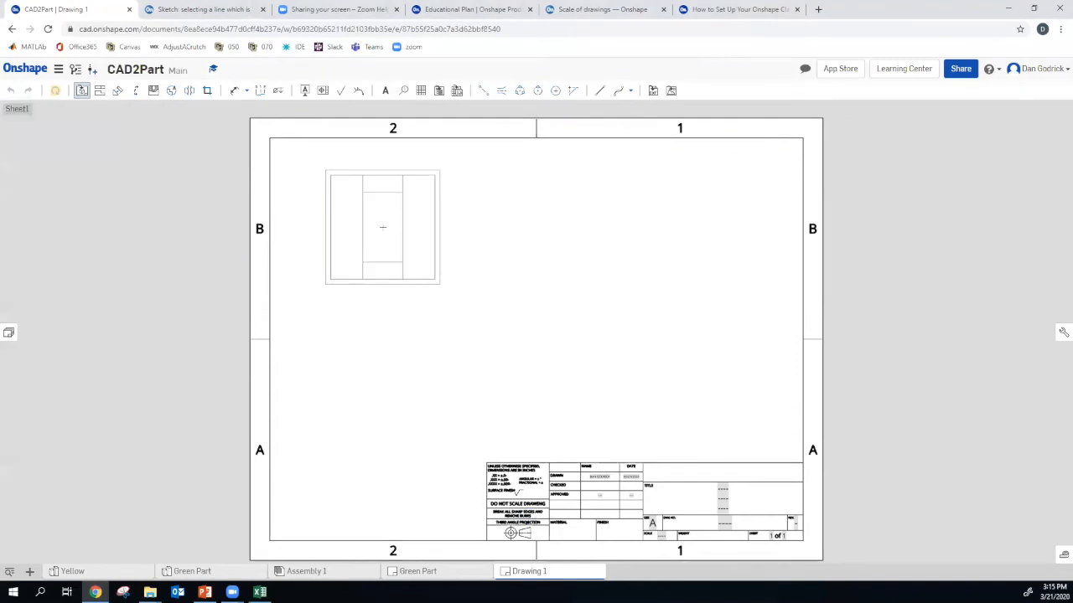
# Place the Yellow part views and dimension them, including R1.000 and the R.200 dashed arc
pyautogui.click(382, 228)
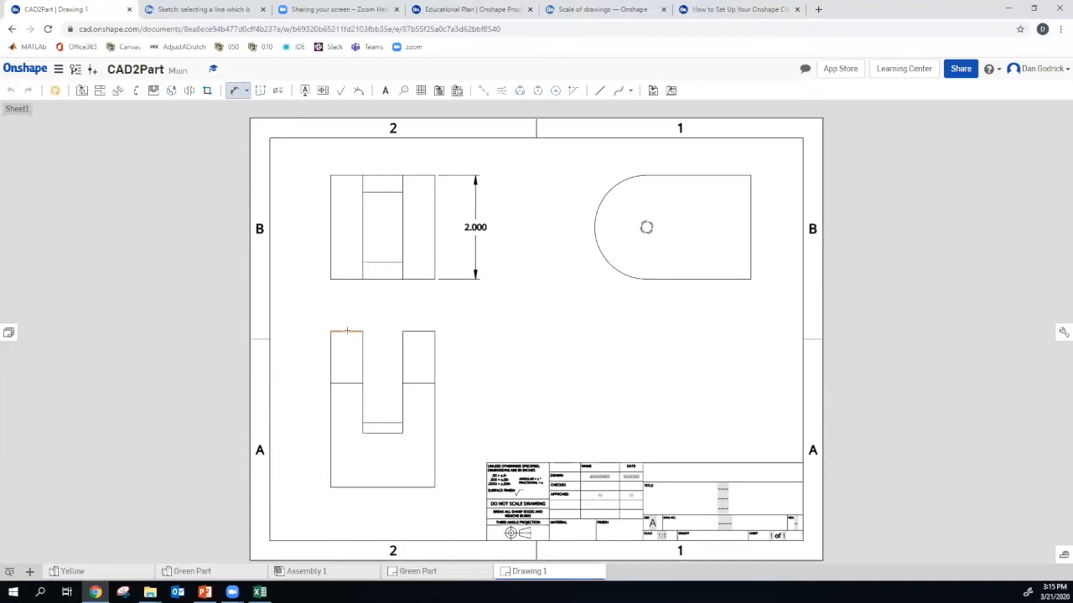
pyautogui.click(345, 330)
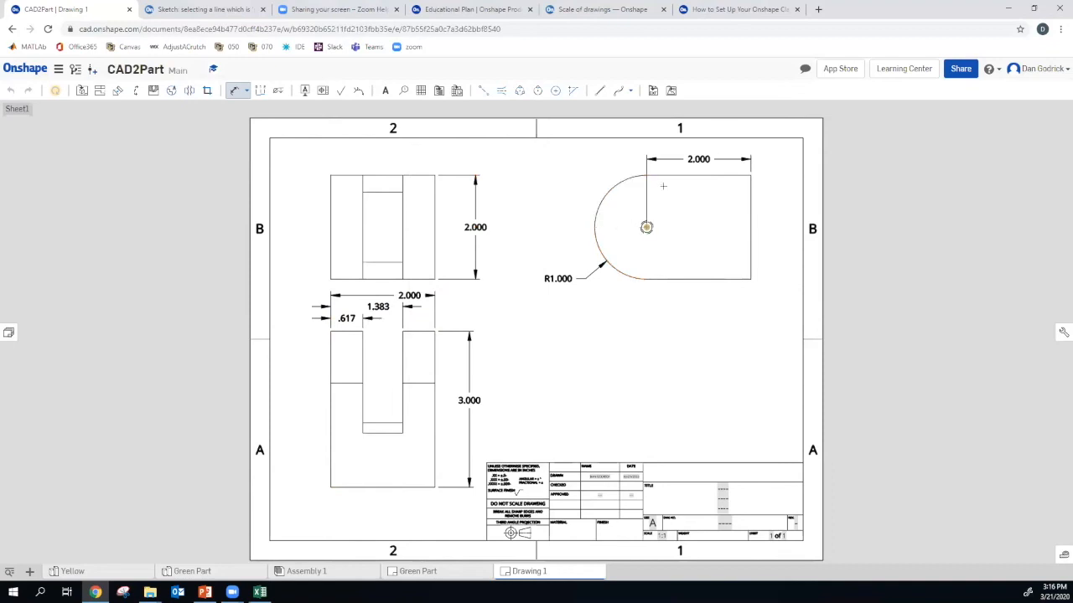
pyautogui.click(695, 176)
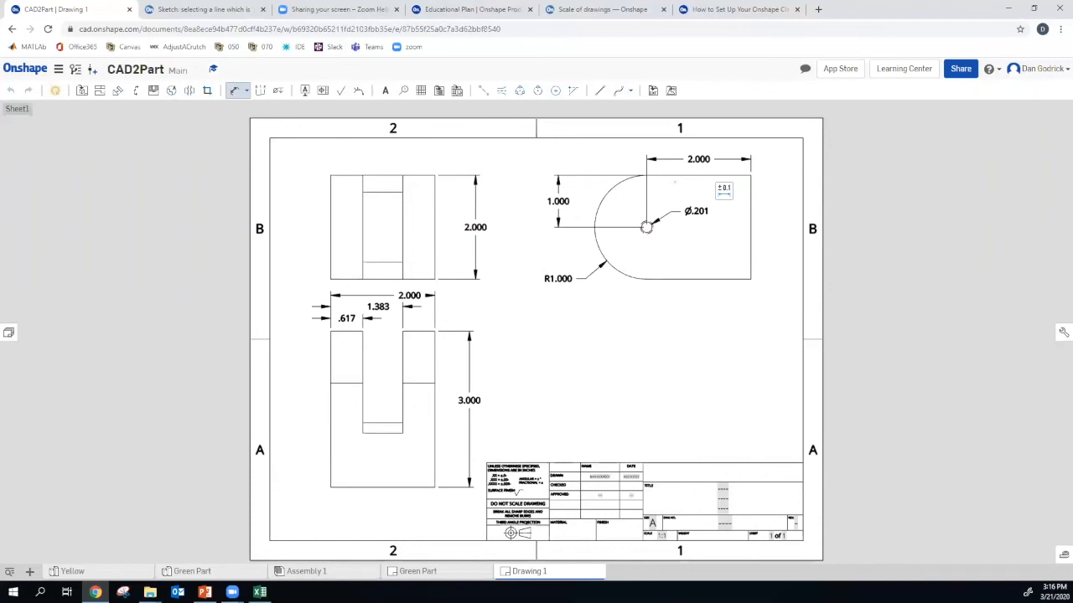
pyautogui.click(382, 192)
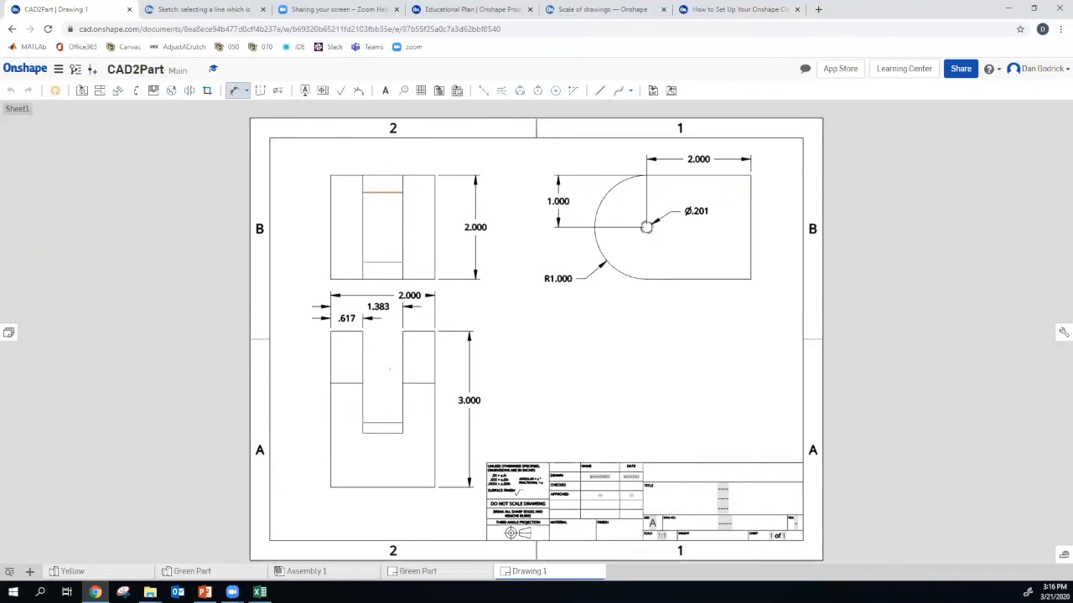
pyautogui.click(693, 177)
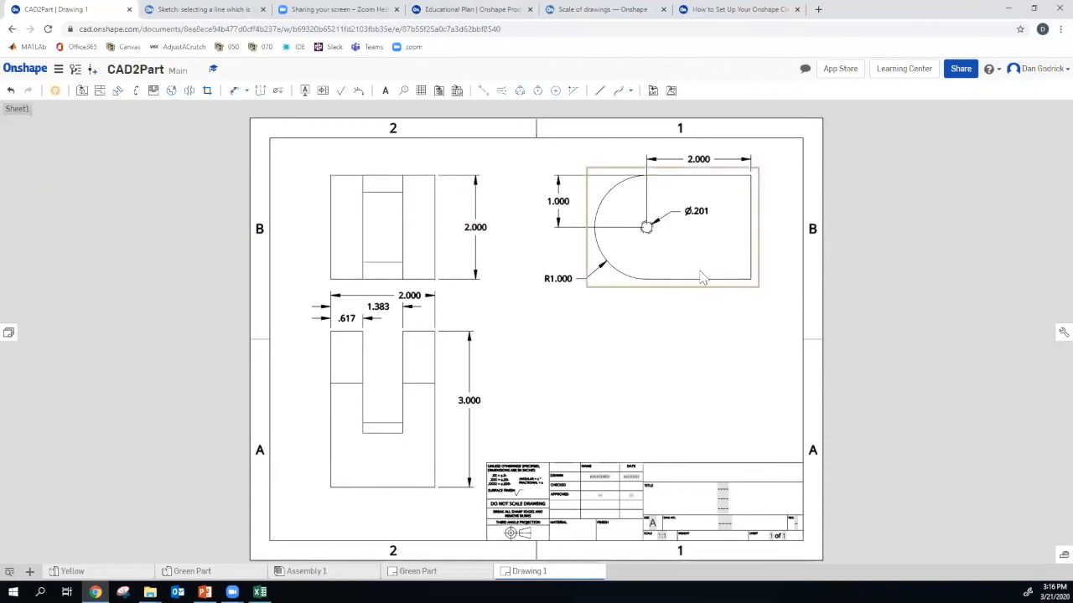
pyautogui.click(712, 269)
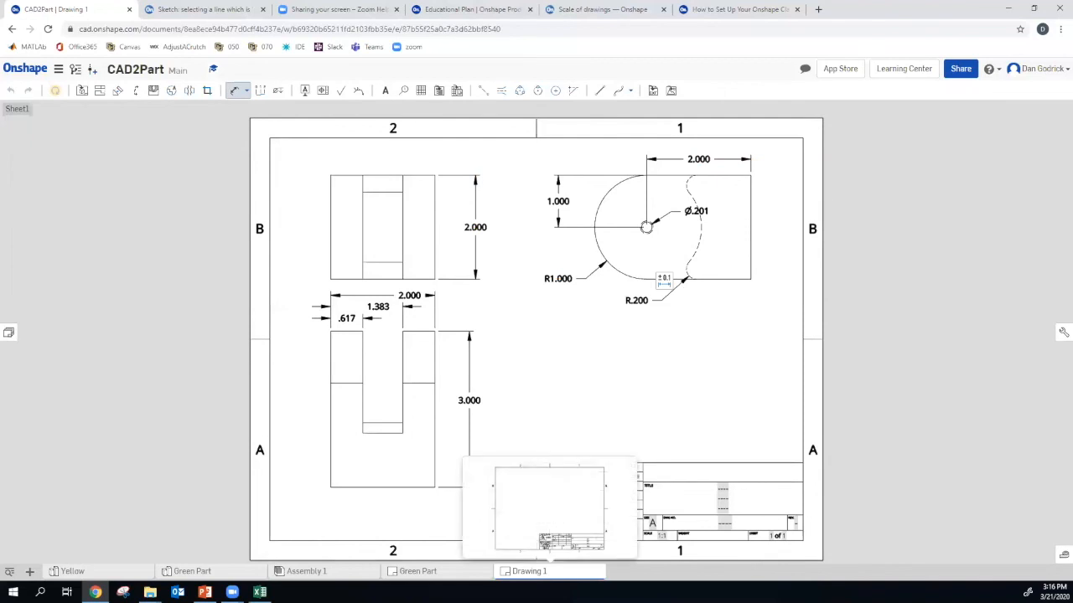
# Set drawing properties: name Yellow Part, description, part number 123-456-987, revision 1.2, and save
pyautogui.rightClick(530, 570)
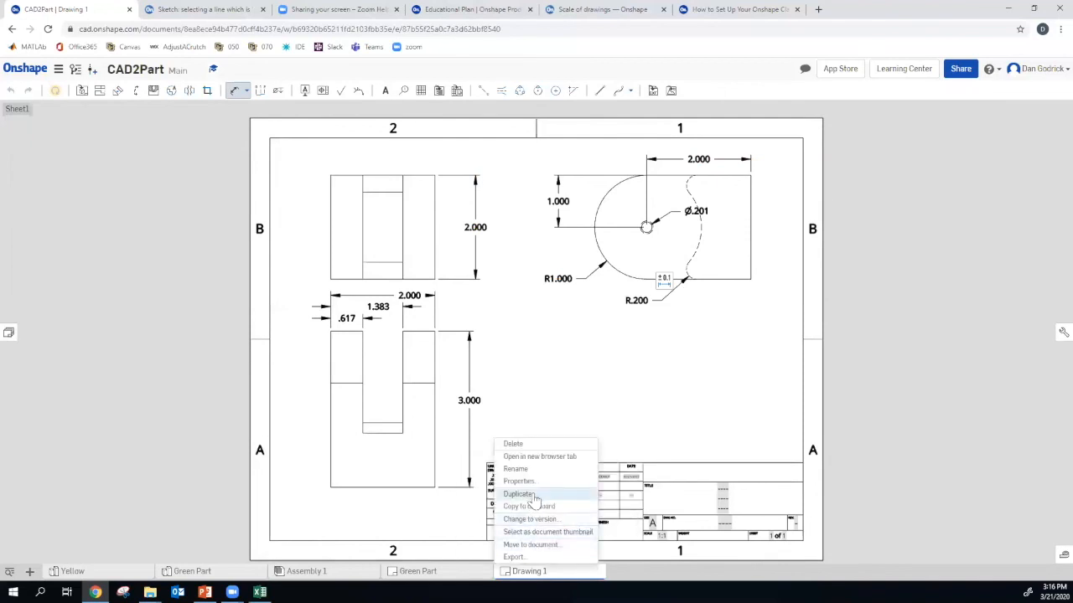
pyautogui.click(519, 481)
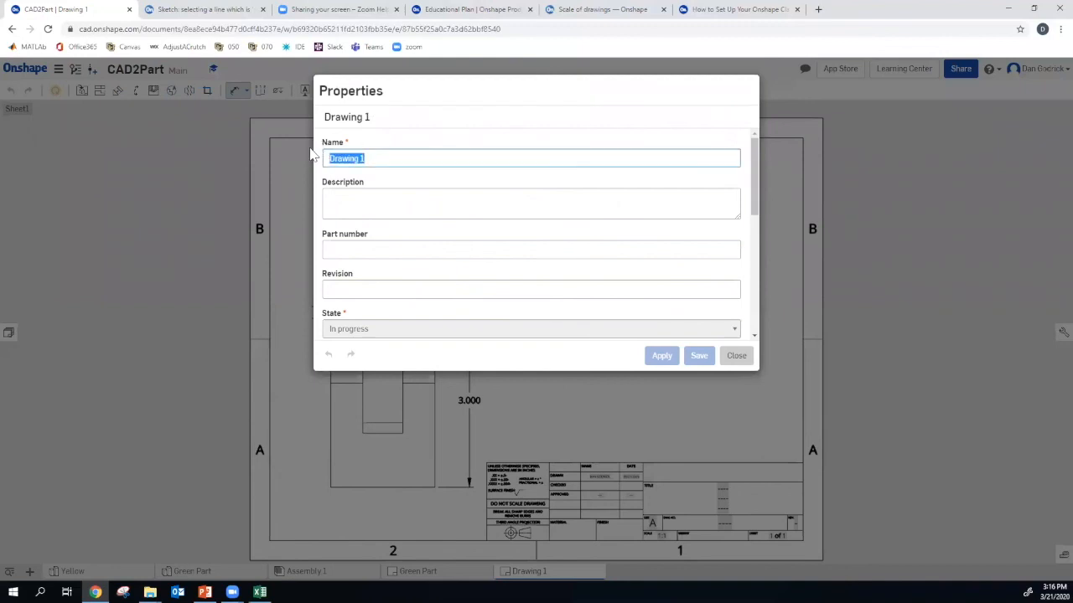
pyautogui.write('Yellow Part')
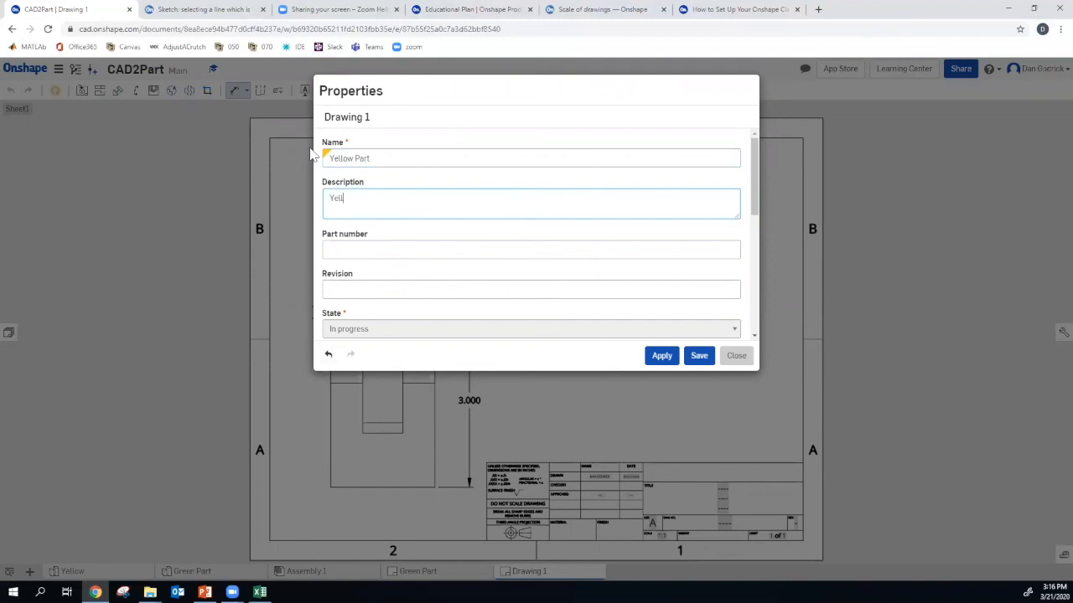
pyautogui.write('Yellow Part from')
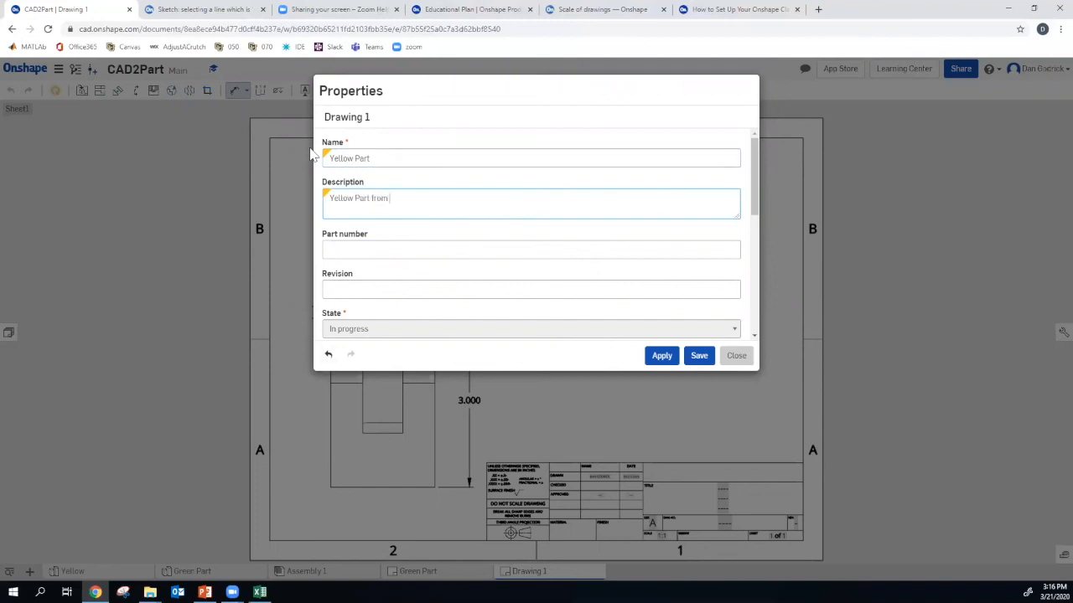
pyautogui.write('ITLP Work')
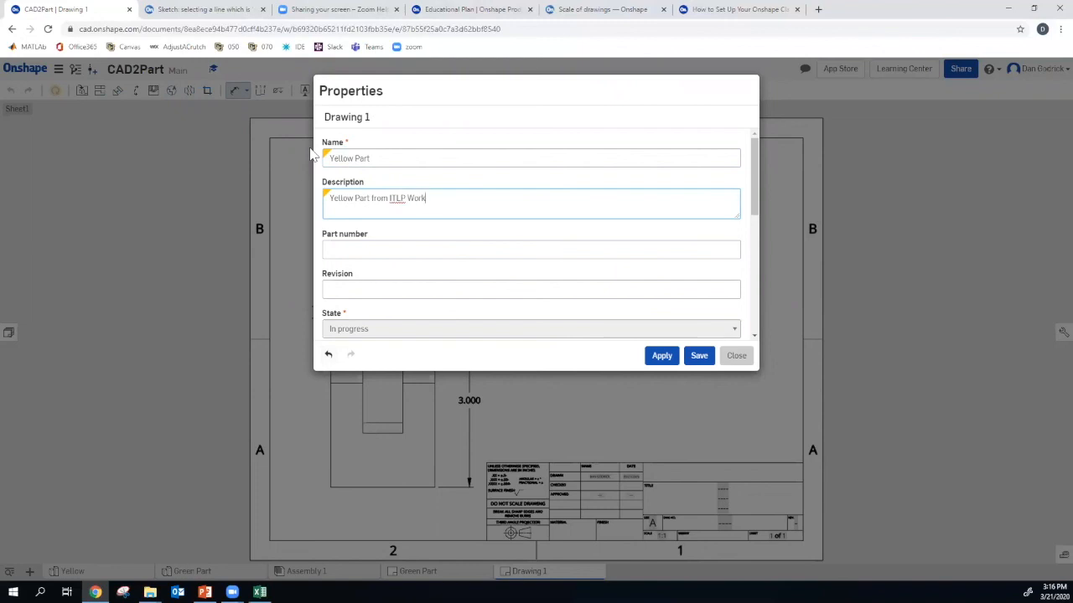
pyautogui.write('CAD2')
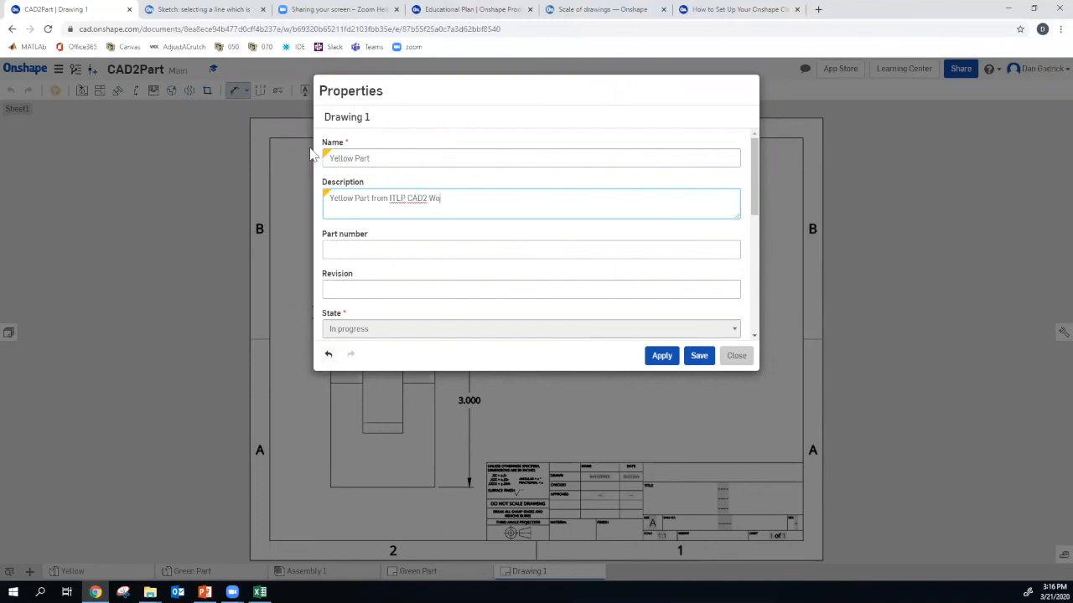
pyautogui.write('123-456-987')
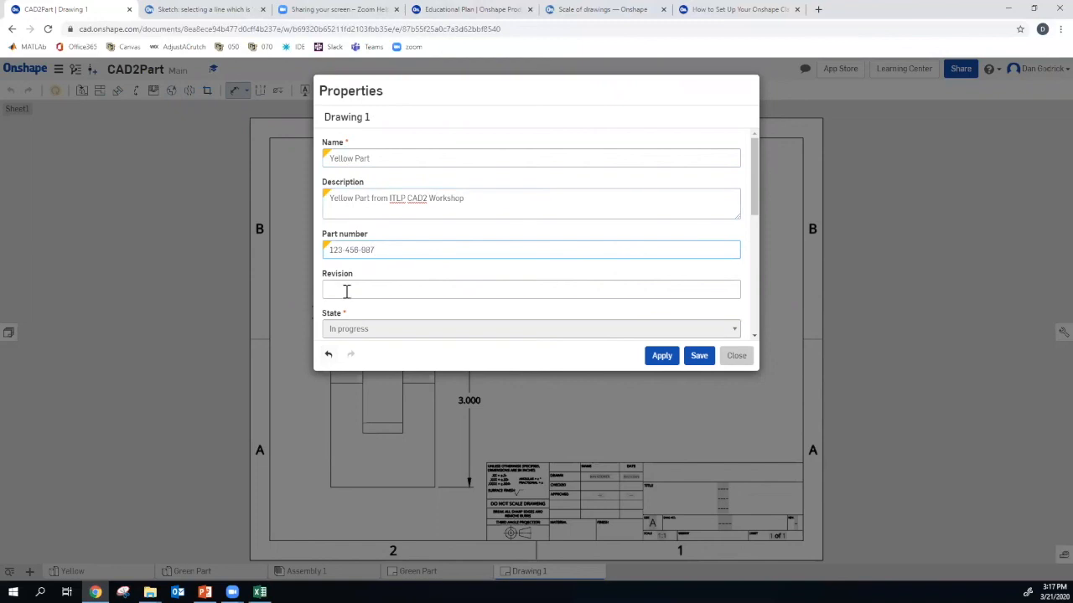
pyautogui.write('1.2')
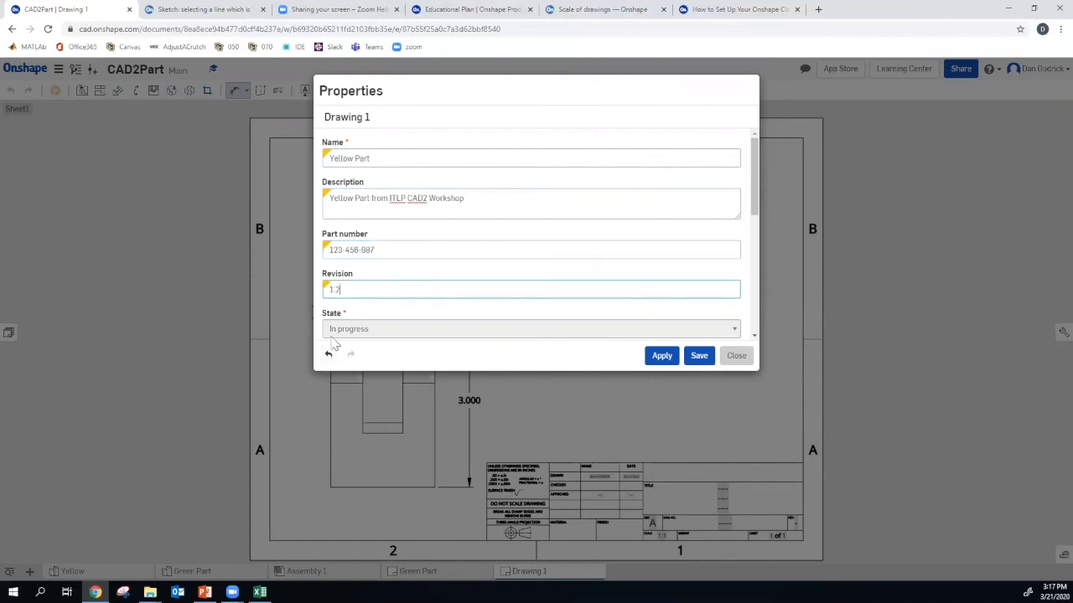
pyautogui.click(699, 356)
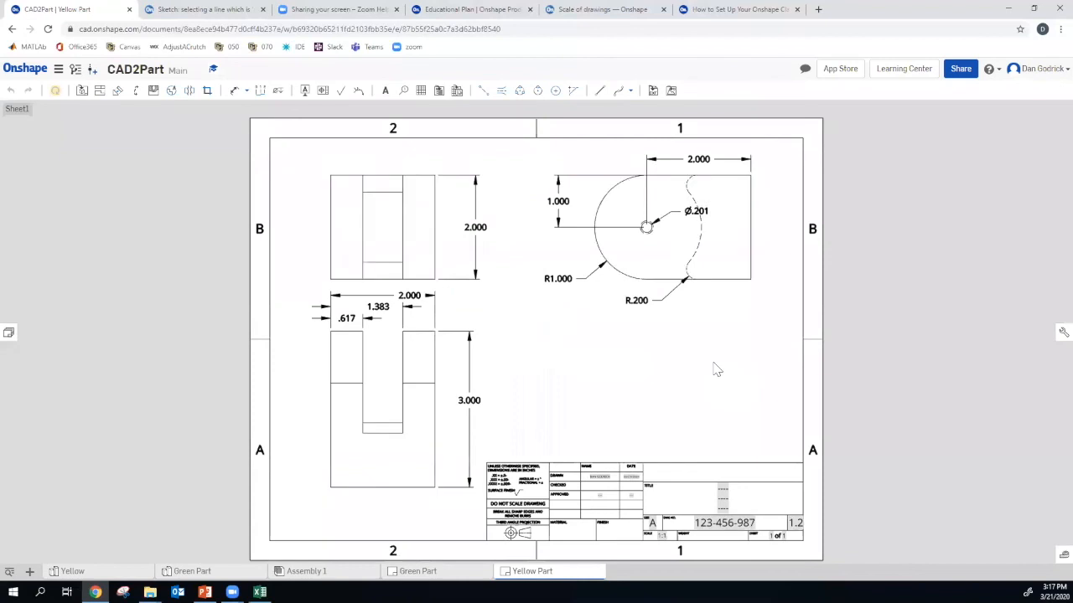
pyautogui.moveTo(148, 539)
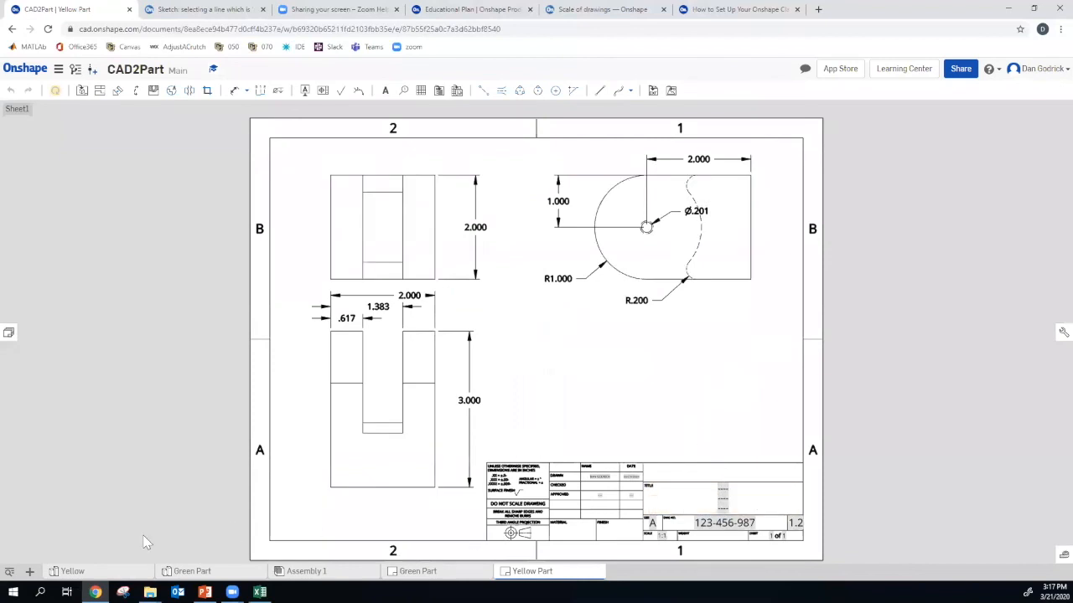
# Fill the part properties with Title 1 ILTP Engineering - dg, Title 2 CAD2 Workshop, Title 3 Yellow Part and save
pyautogui.click(72, 570)
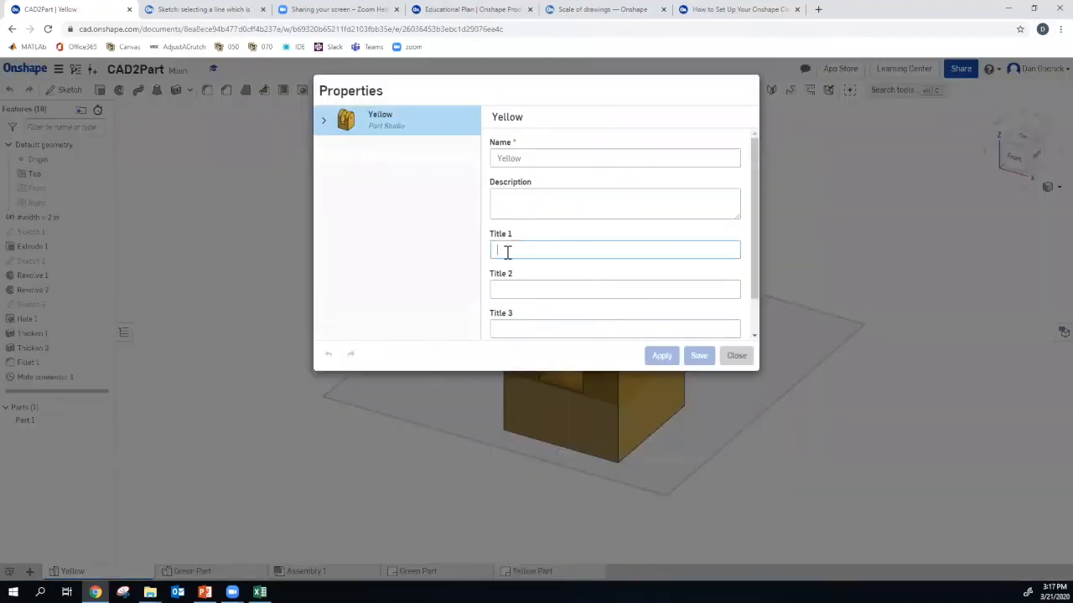
pyautogui.write('LTP E')
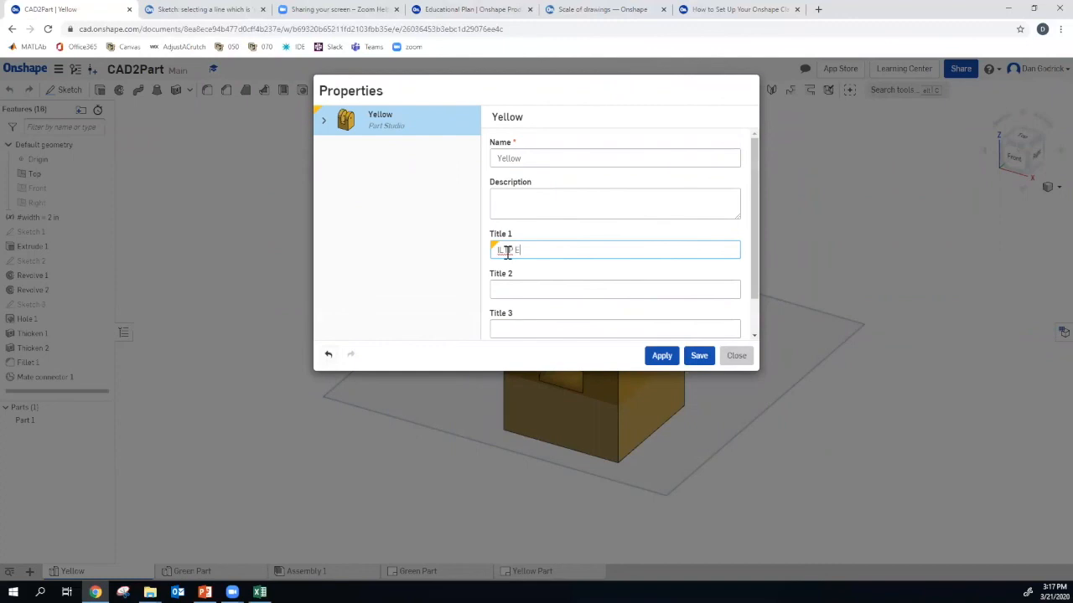
pyautogui.write('Engineering')
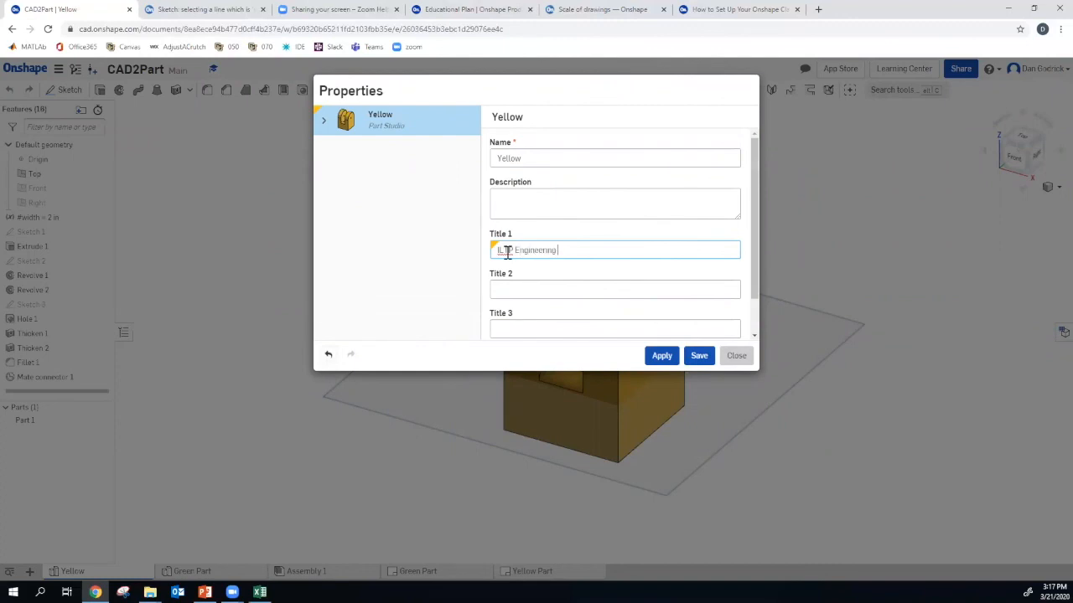
pyautogui.write('De')
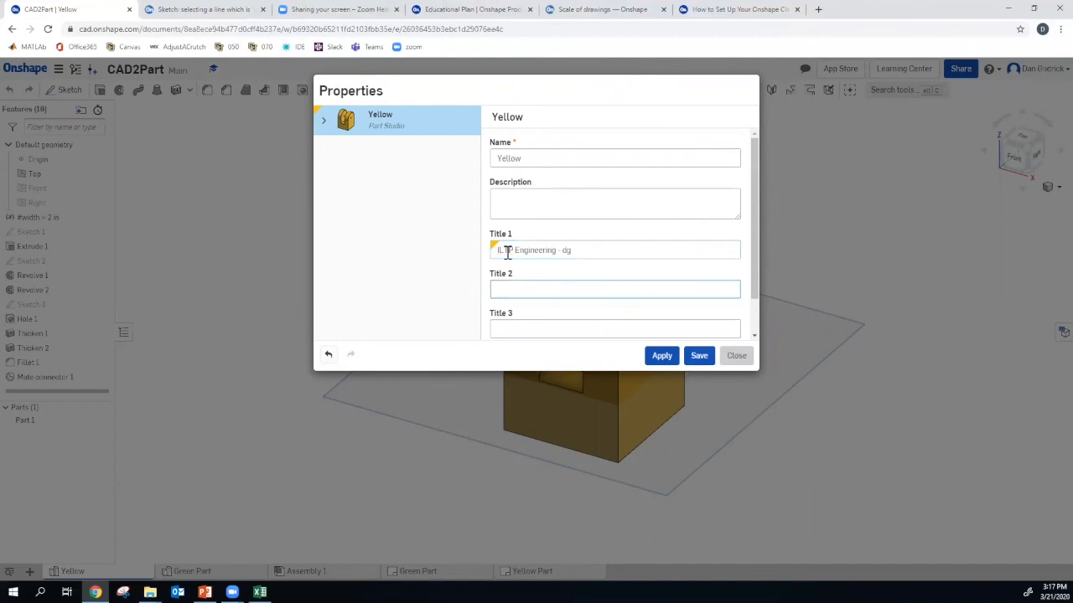
pyautogui.write('CAD2')
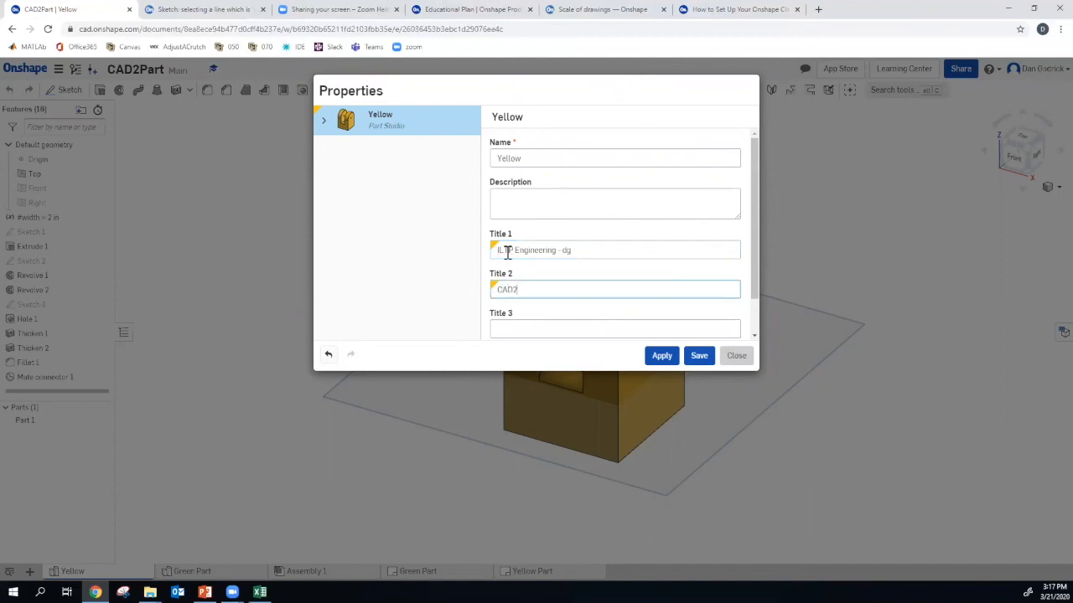
pyautogui.write('Workshop')
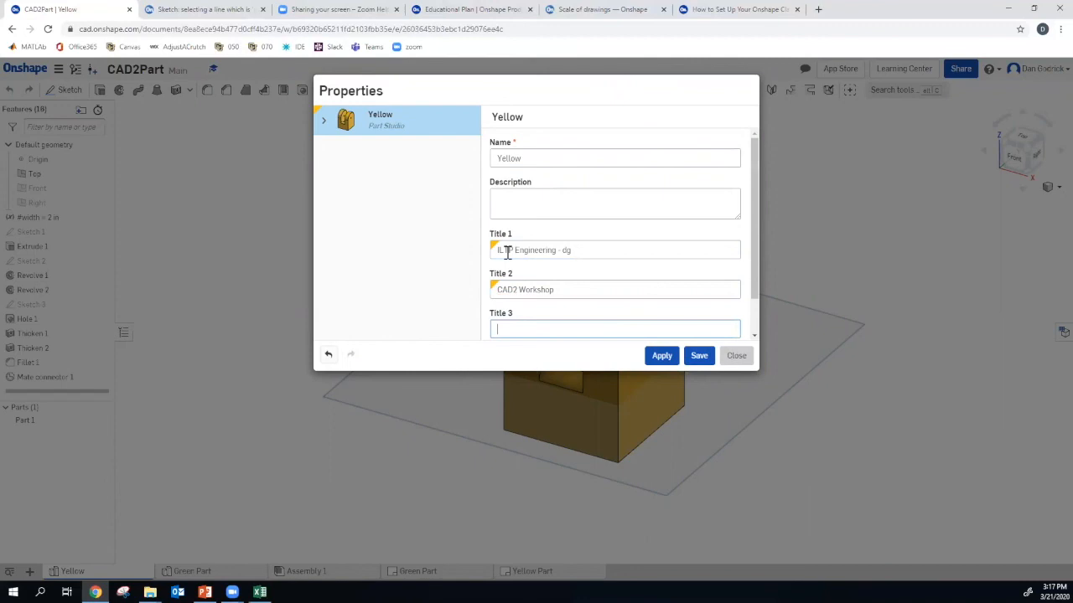
pyautogui.write('Yellow Pa')
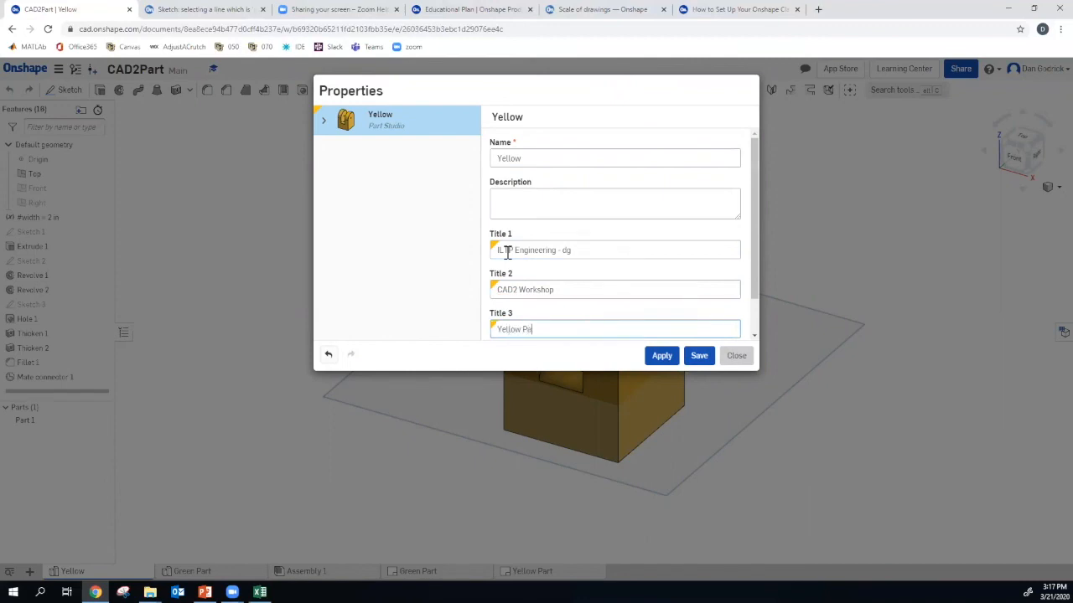
pyautogui.write('t')
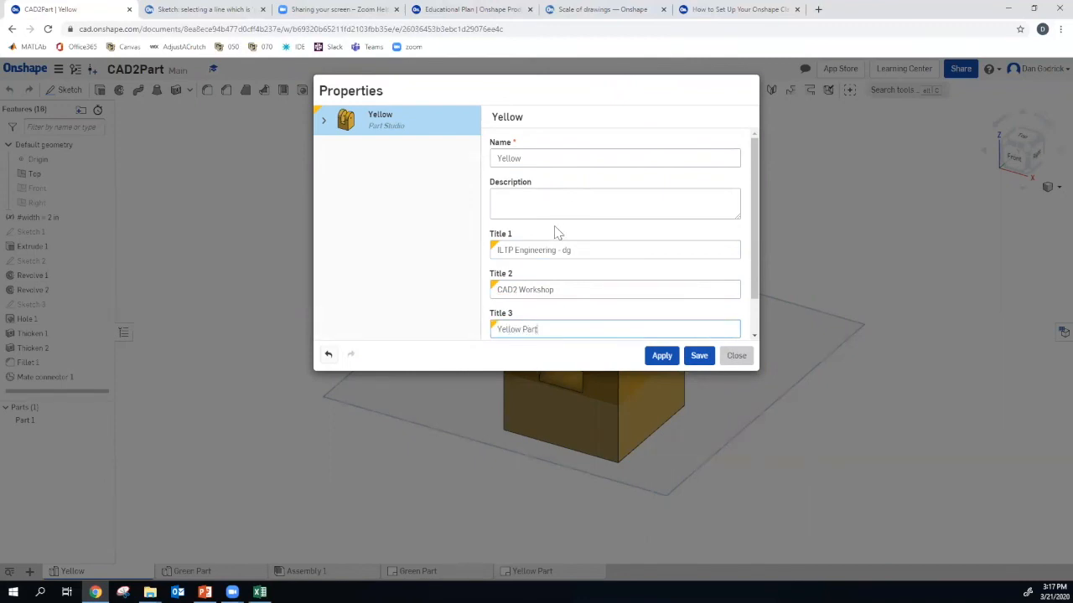
pyautogui.click(699, 356)
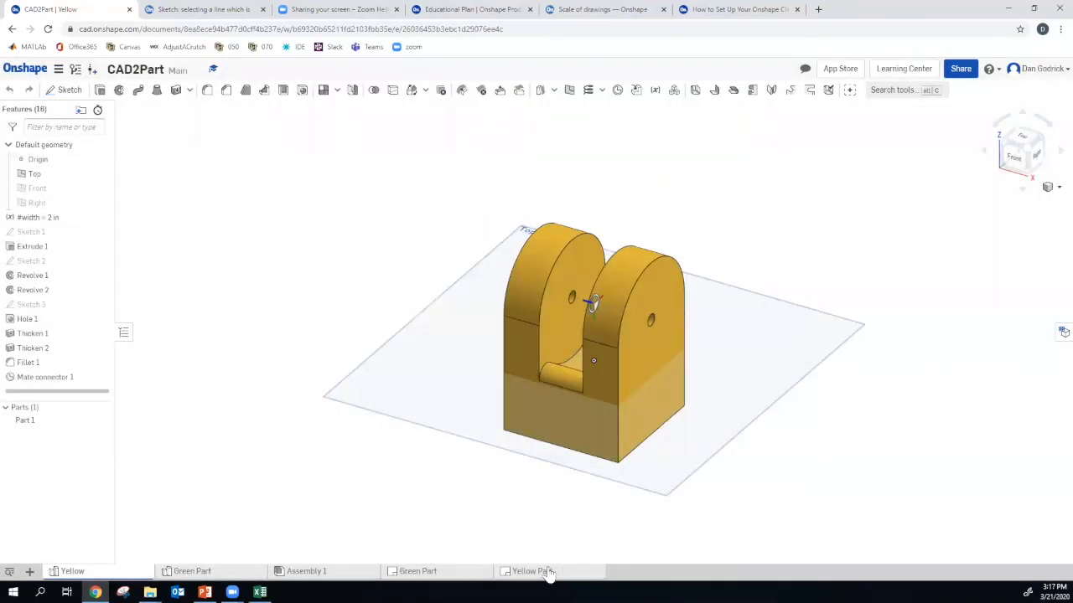
# Refresh the Yellow Part drawing from the workspace so the title block shows the new titles
pyautogui.click(533, 570)
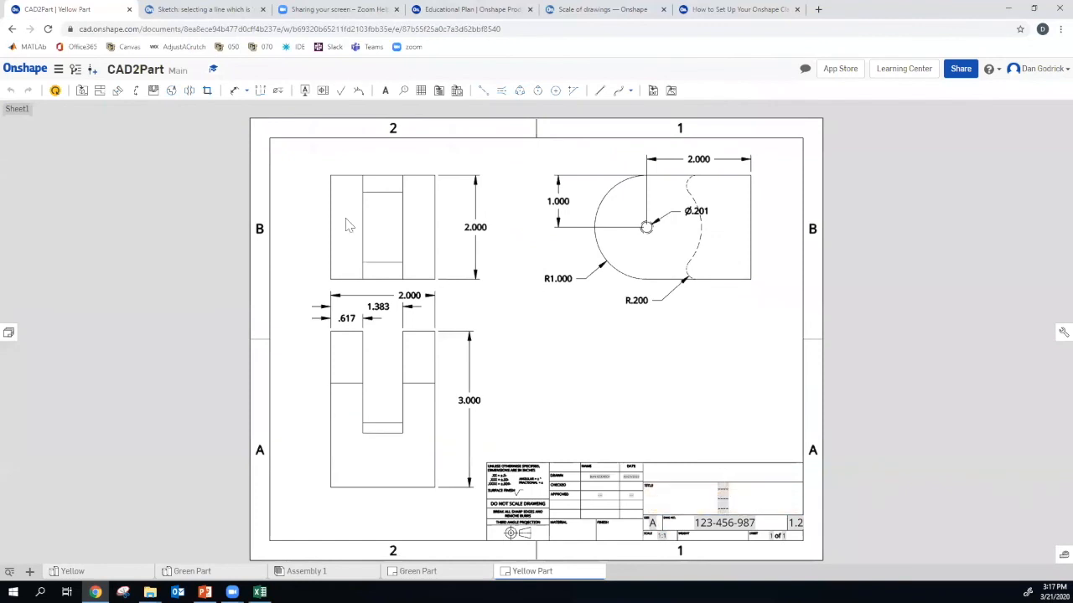
pyautogui.moveTo(237, 258)
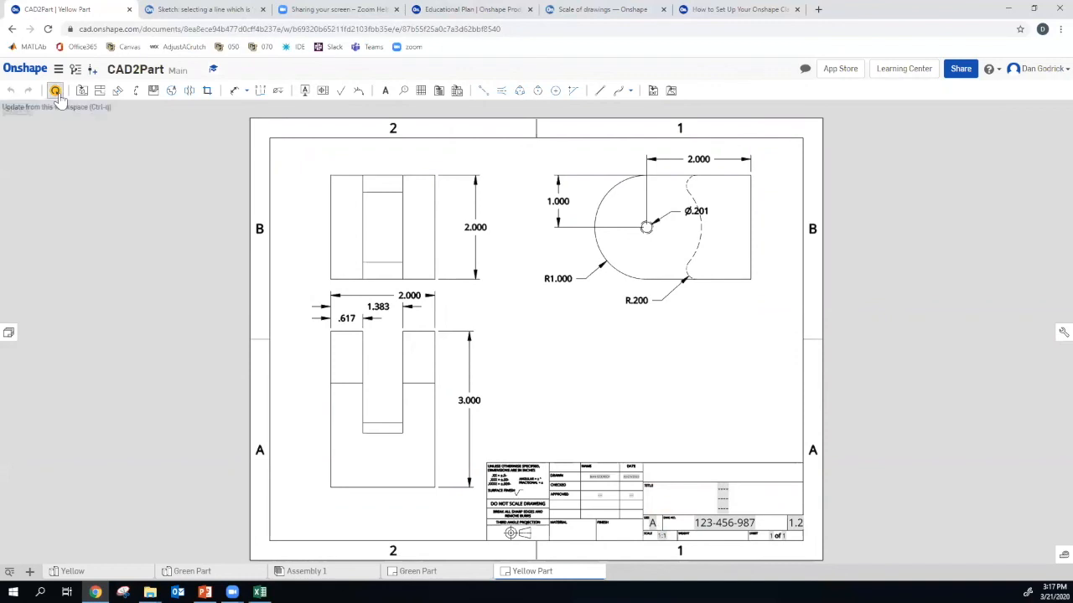
pyautogui.click(55, 90)
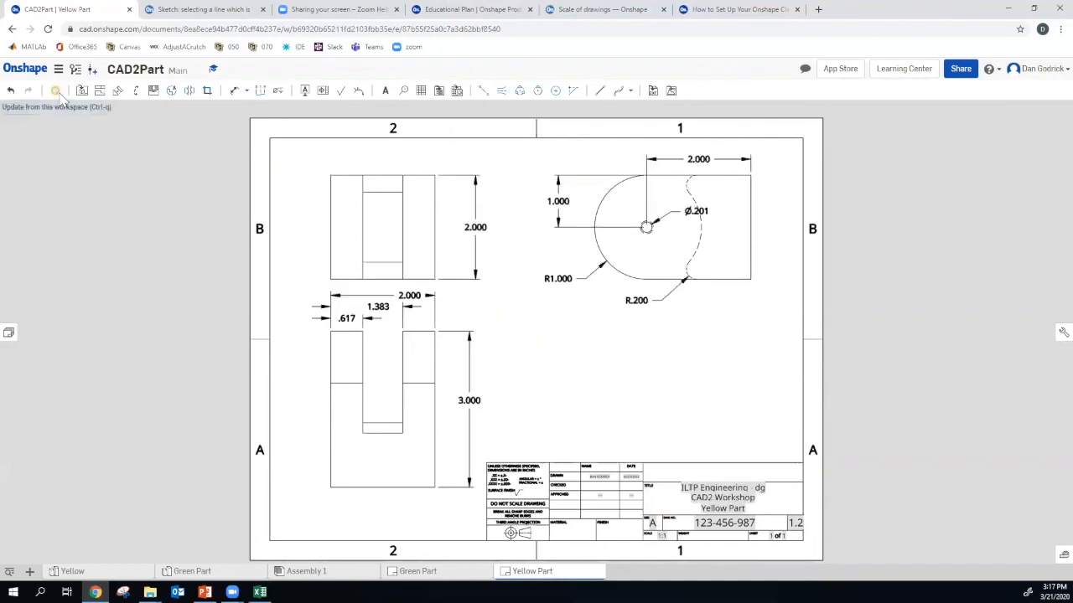
pyautogui.moveTo(56, 90)
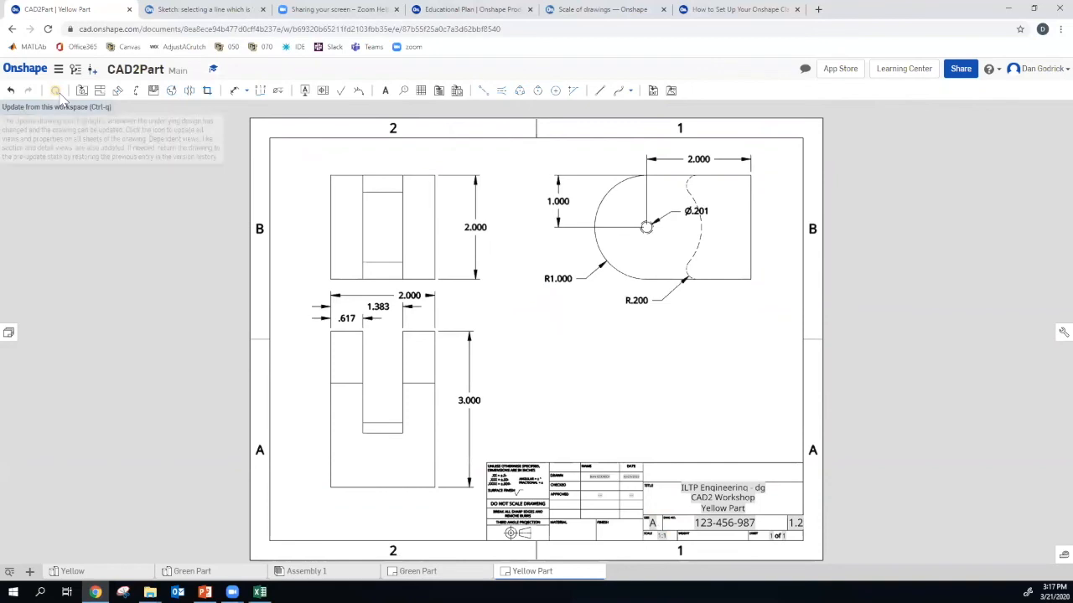